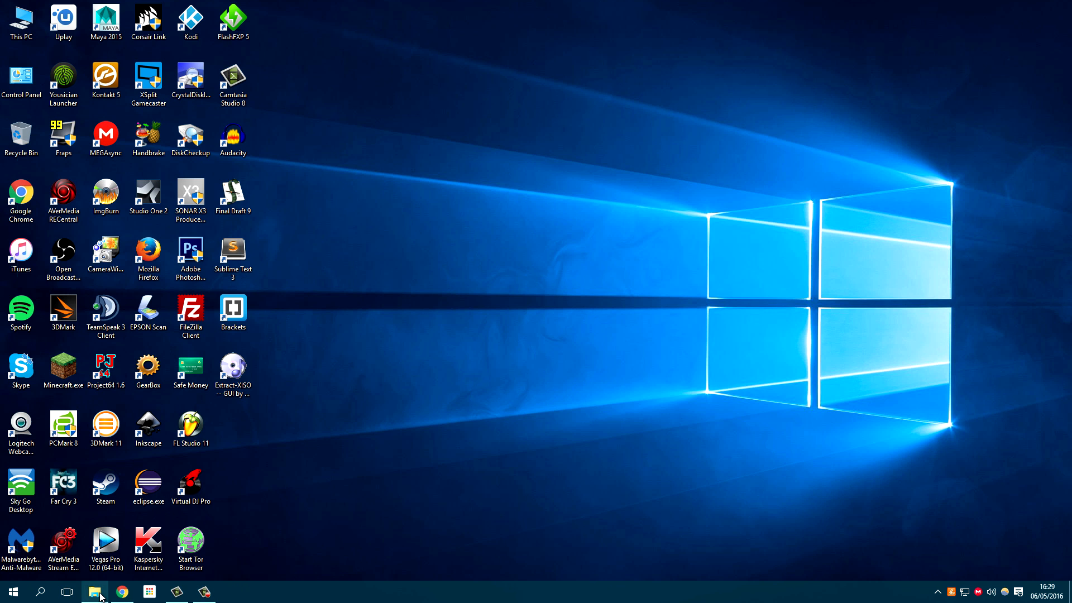
Bring up Windows' format options for the 64GB Stick drive from This PC
click(94, 592)
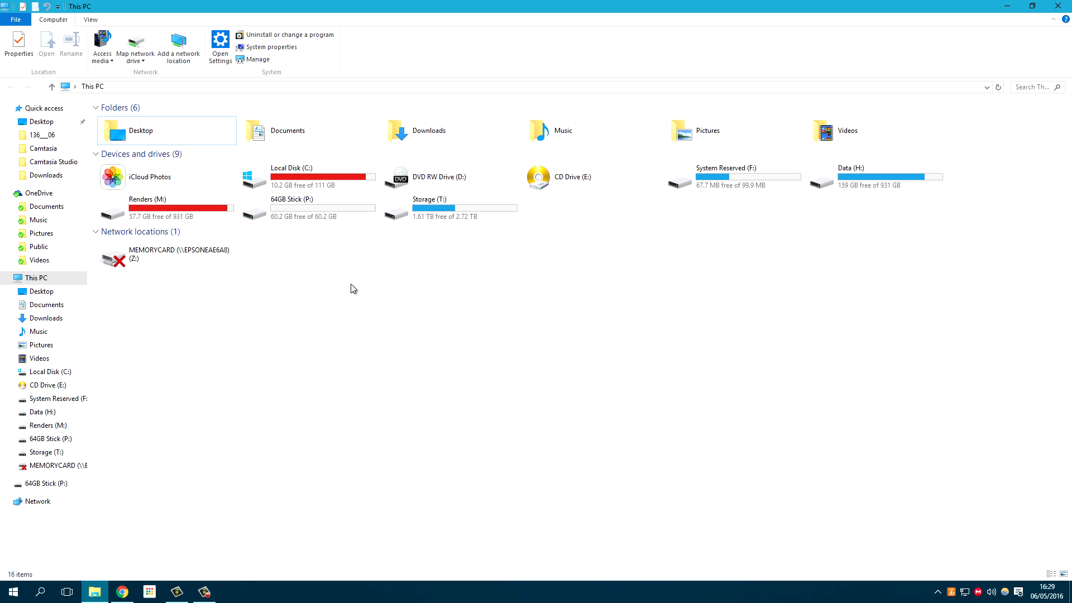
click(291, 199)
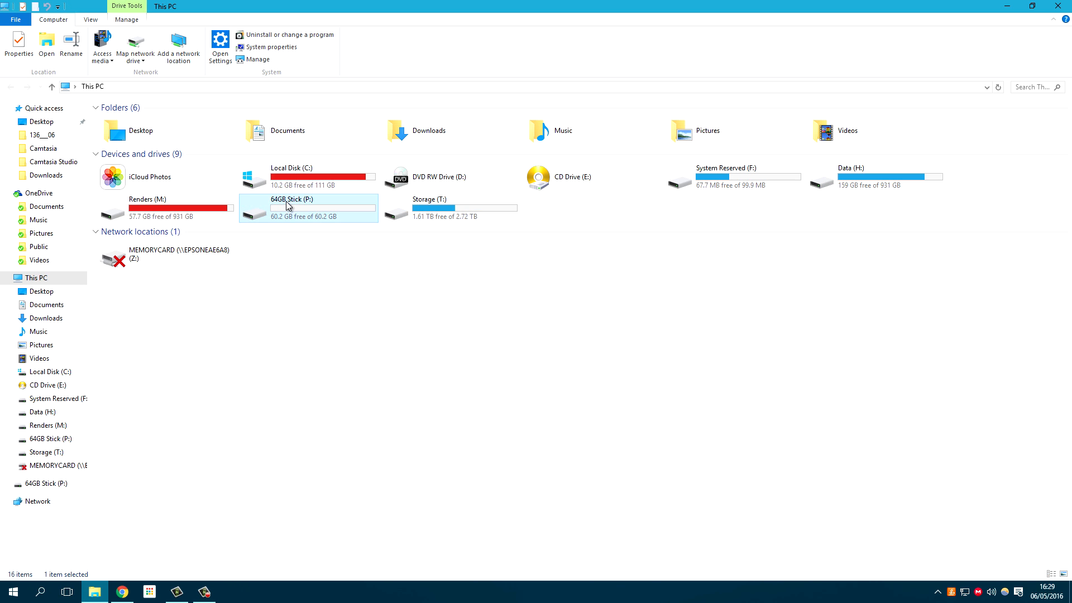
right_click(290, 205)
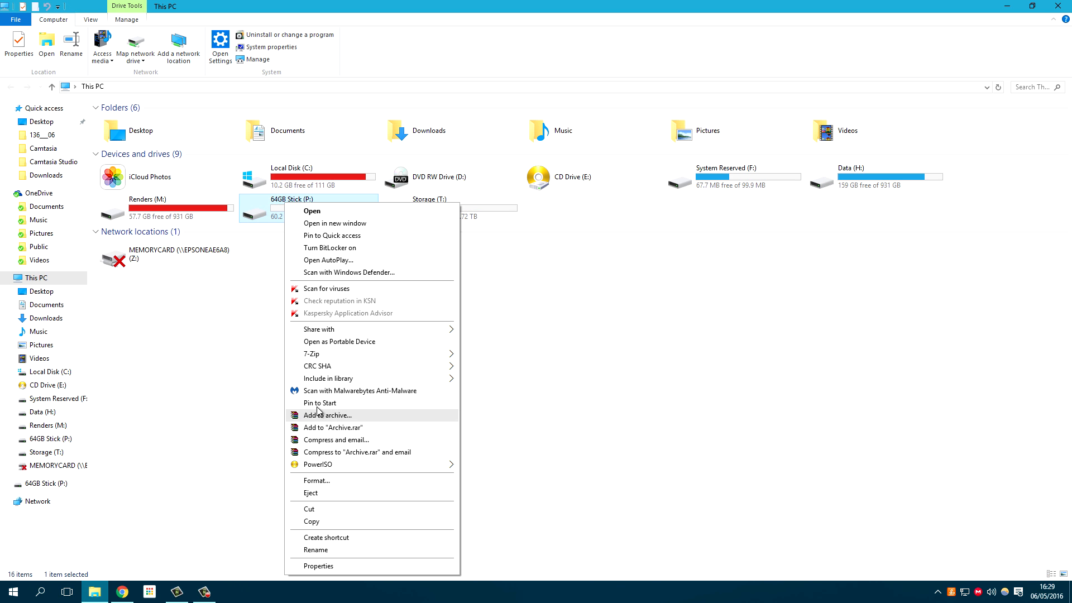
click(316, 480)
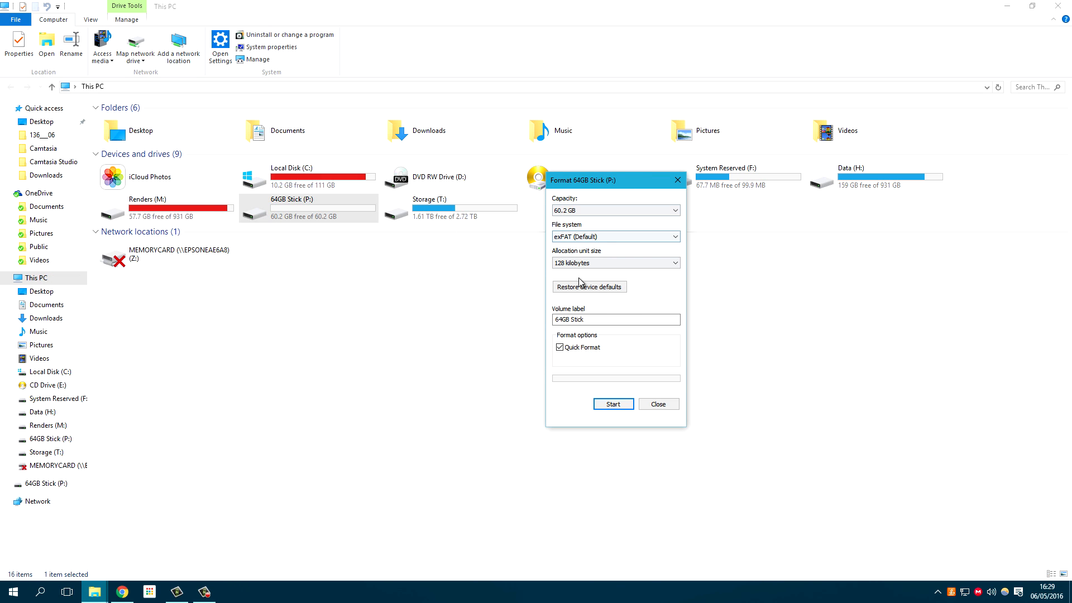
Review the file system choices (only NTFS/exFAT) and dismiss the dialog without formatting
click(614, 235)
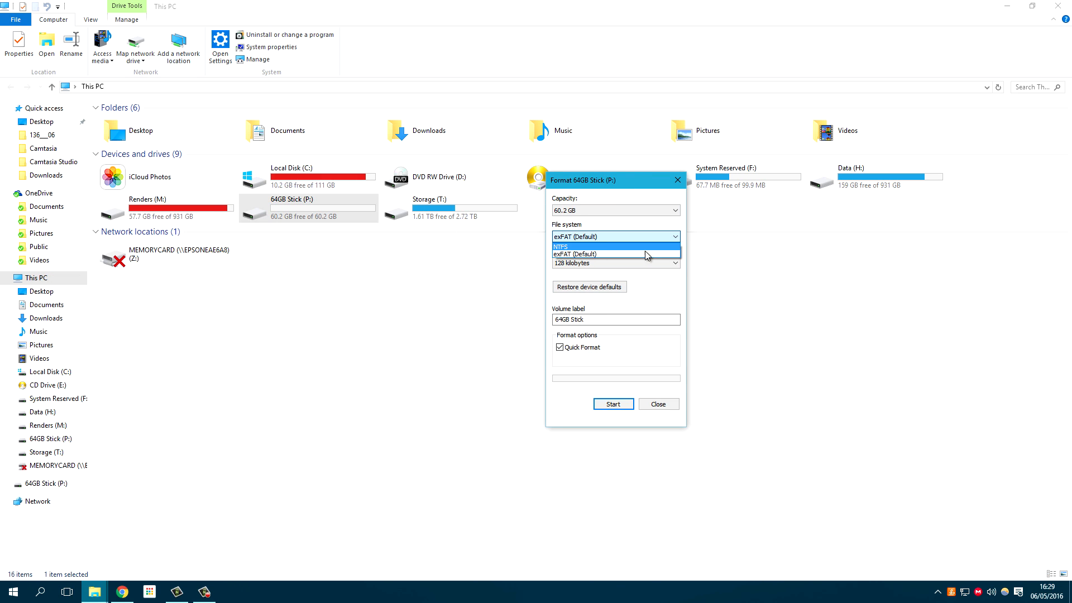
mouse_move(578, 254)
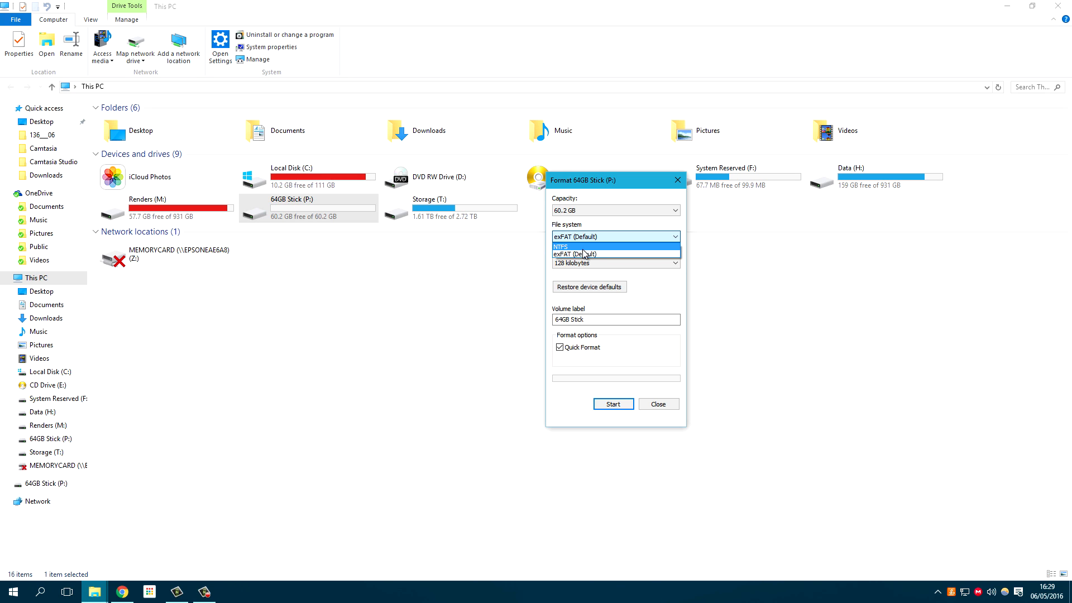
click(574, 253)
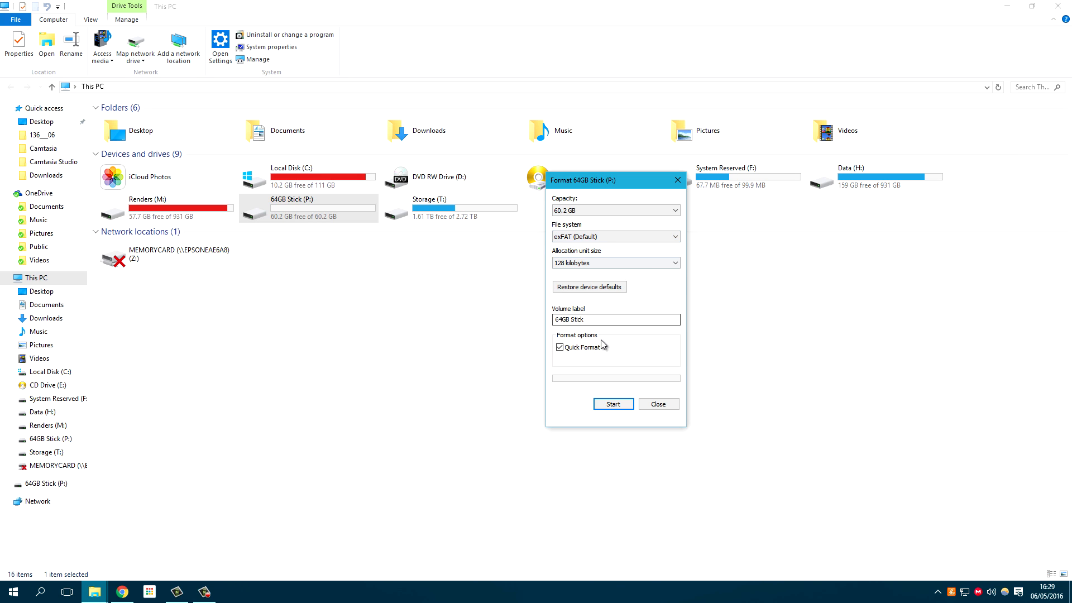
click(657, 403)
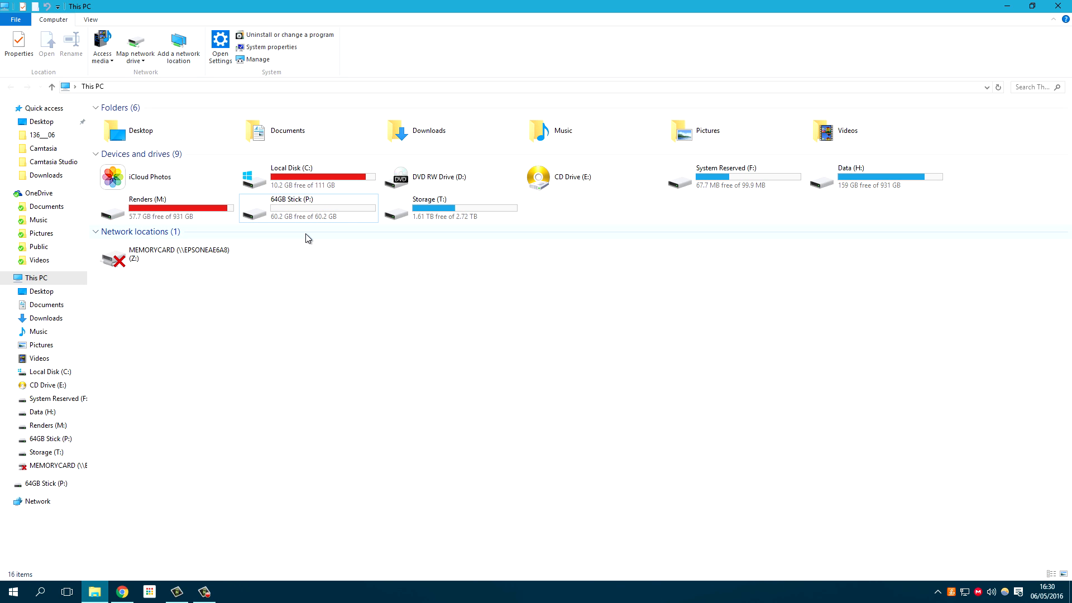
mouse_move(282, 206)
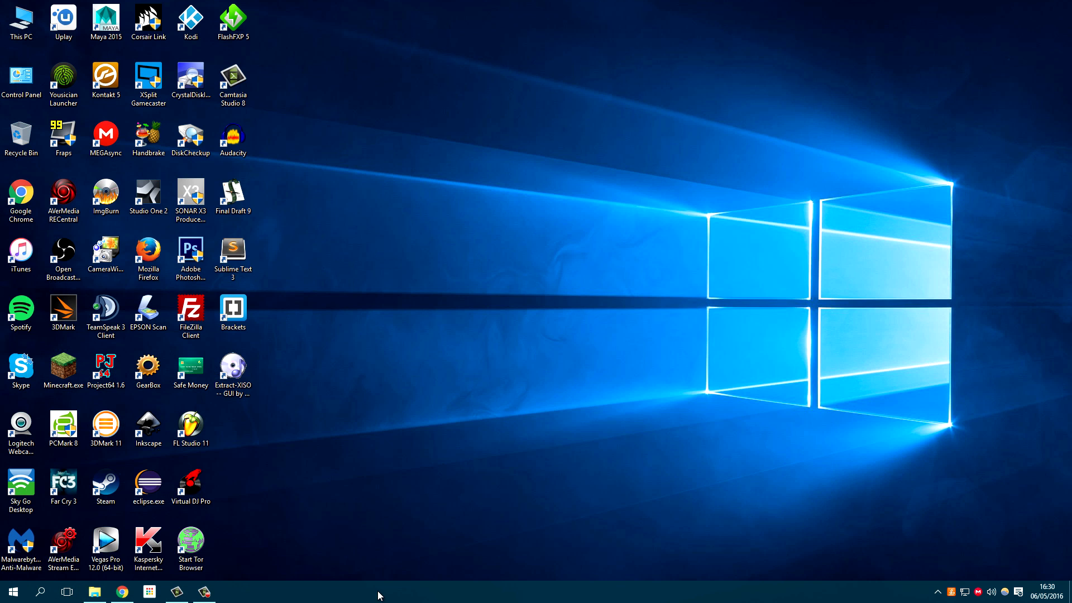
Download the free Partition Master installer from the EaseUS website in Chrome
click(121, 591)
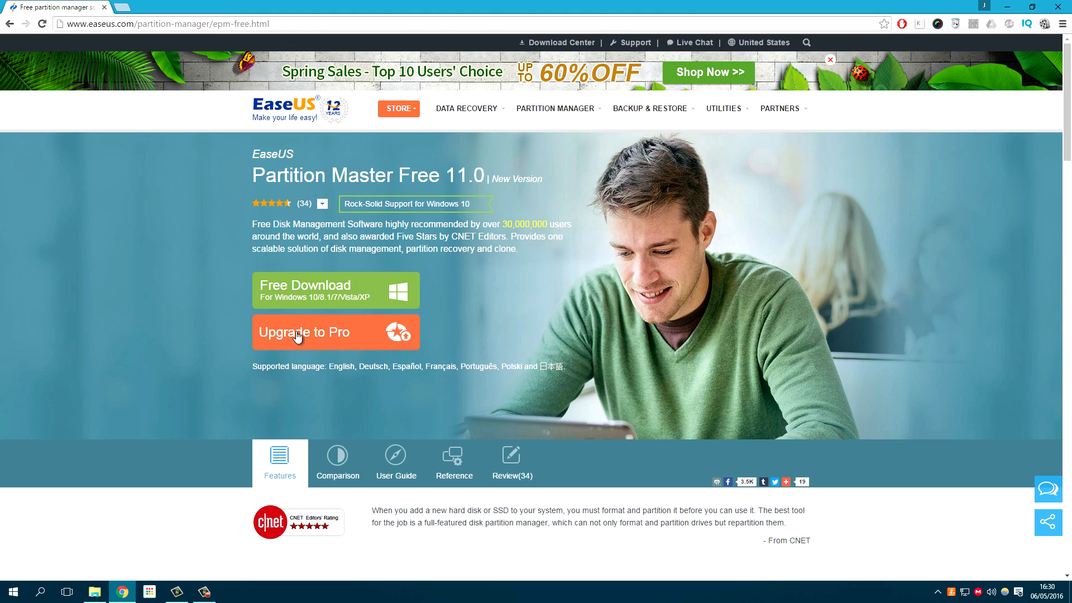
mouse_move(316, 293)
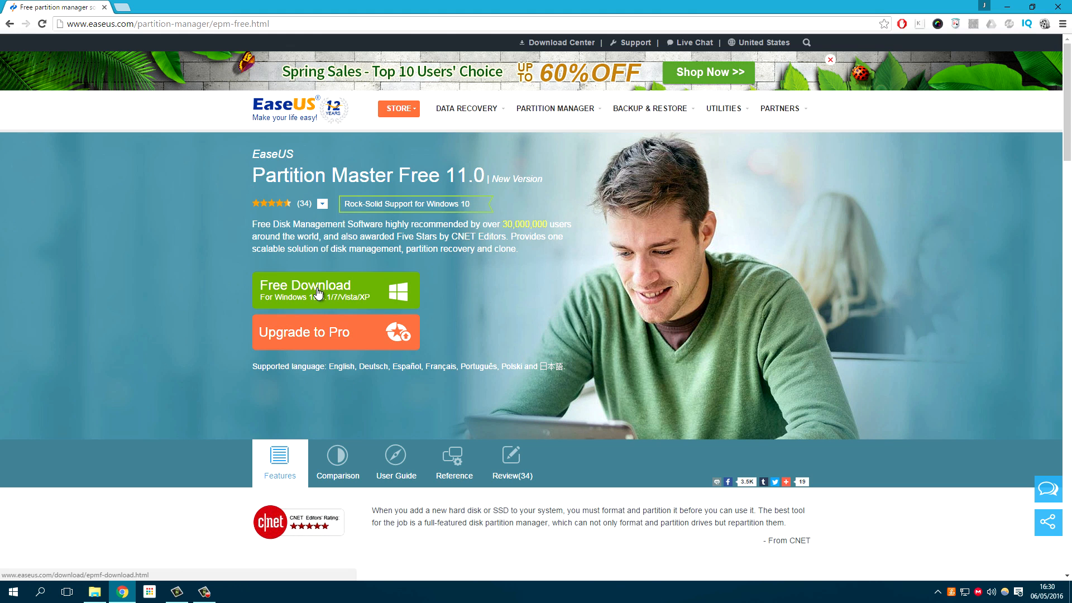
mouse_move(312, 299)
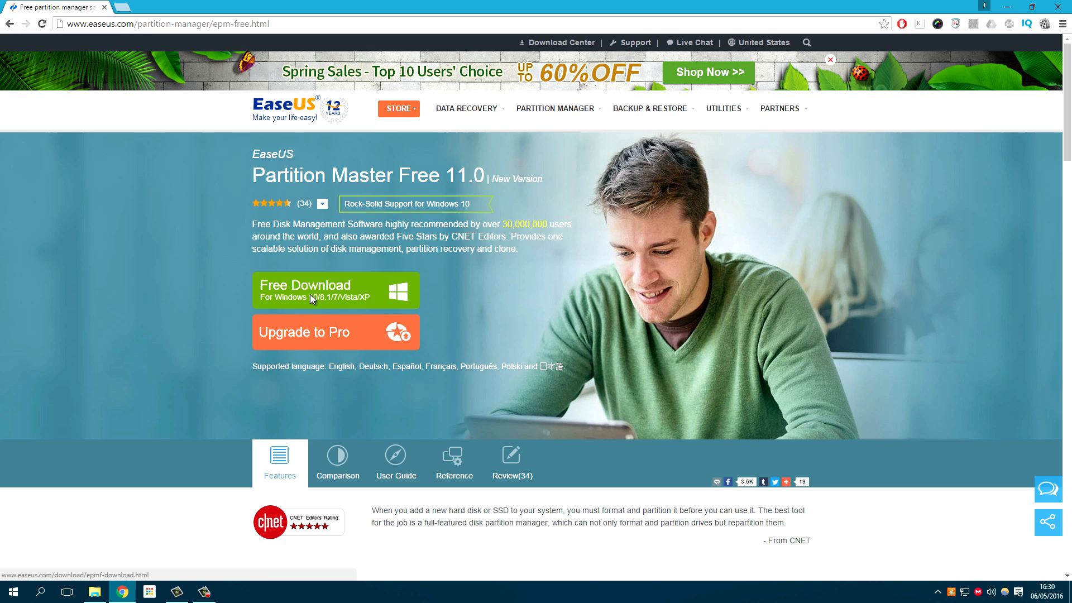
click(335, 291)
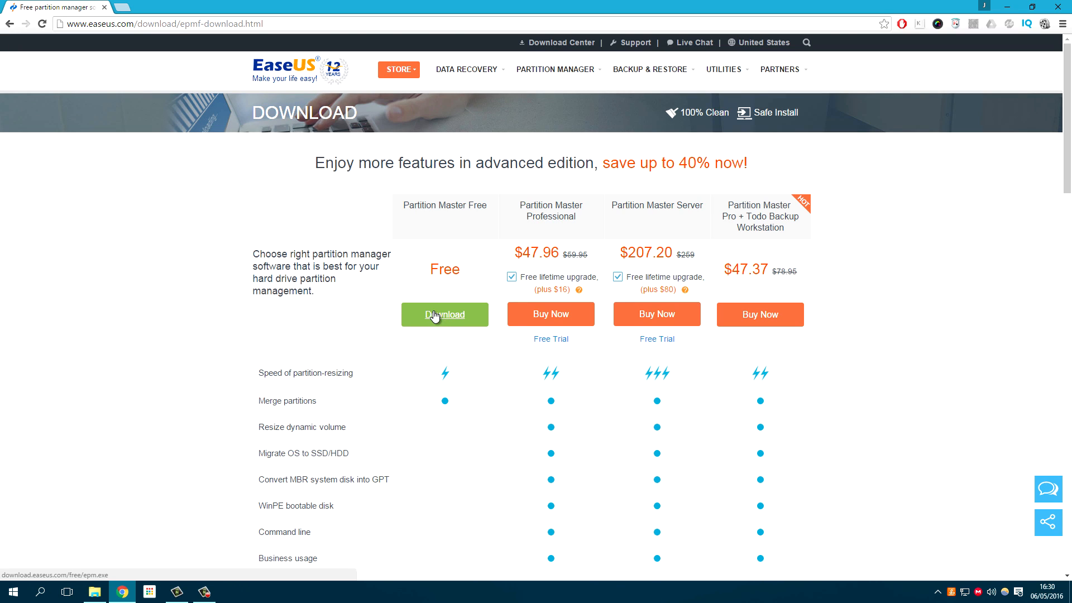
click(445, 315)
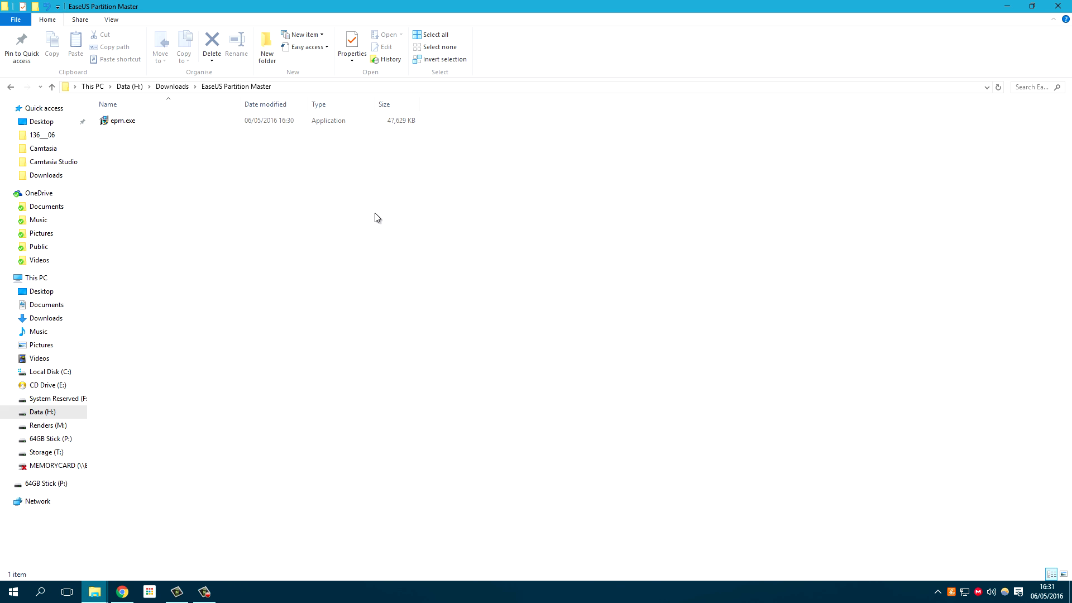
Run epm.exe with English language, accepting the license and default install folder
click(122, 120)
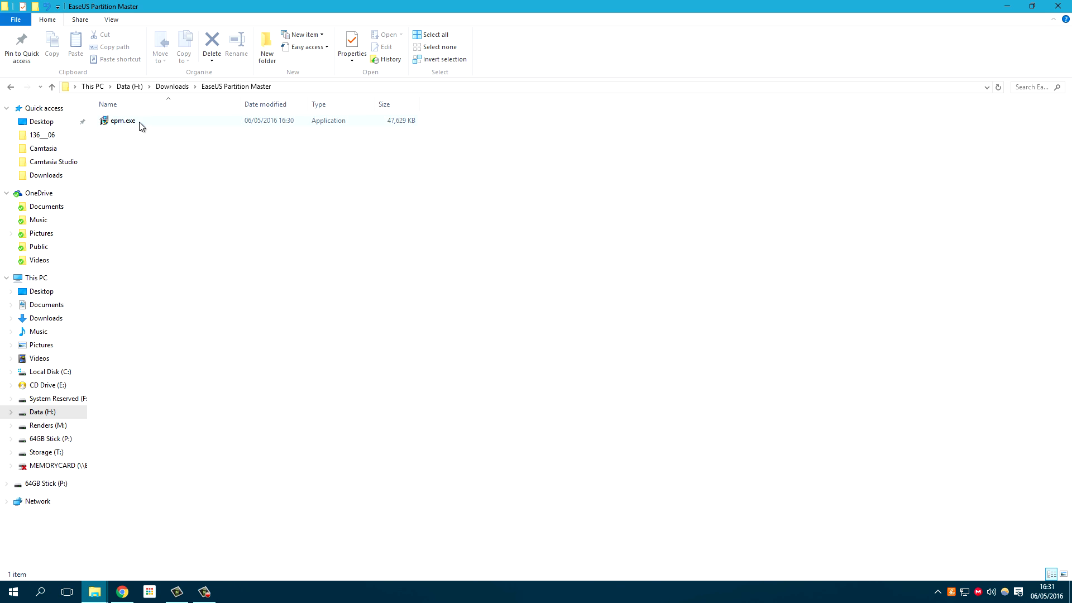
double_click(121, 120)
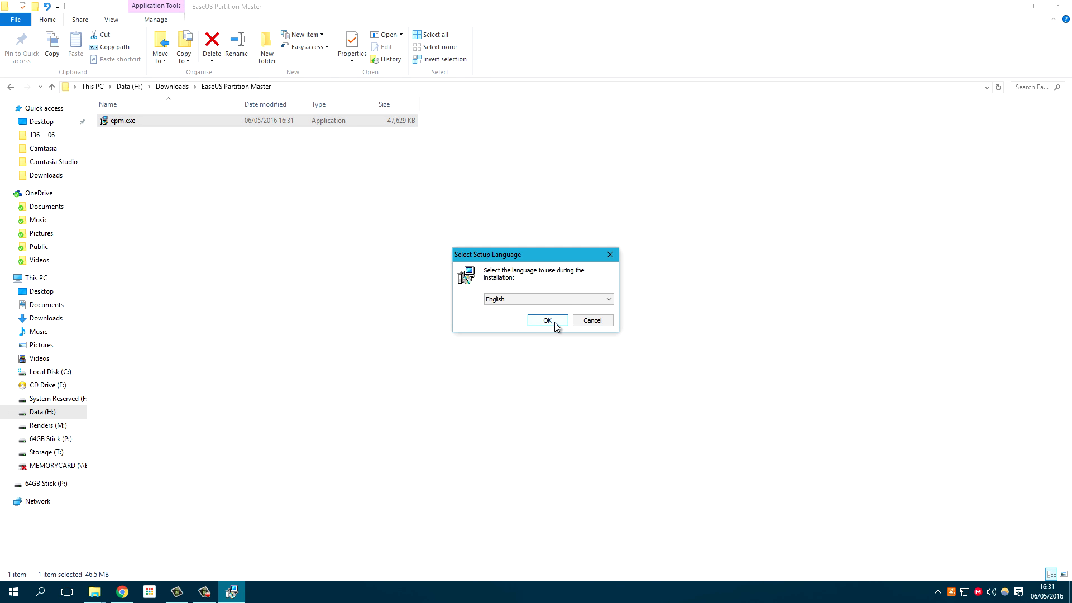
click(547, 321)
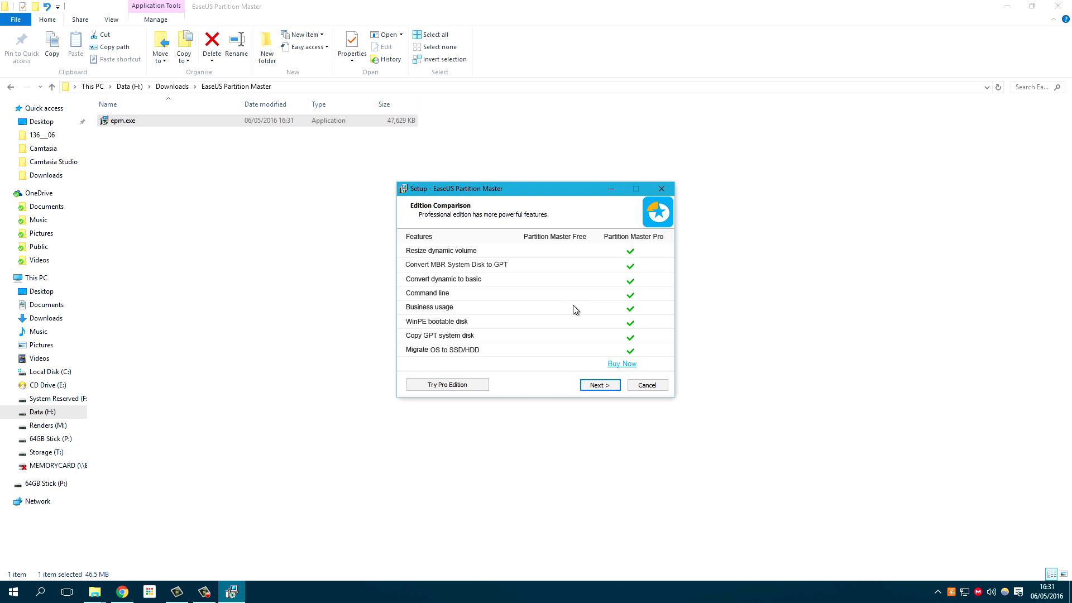
click(599, 384)
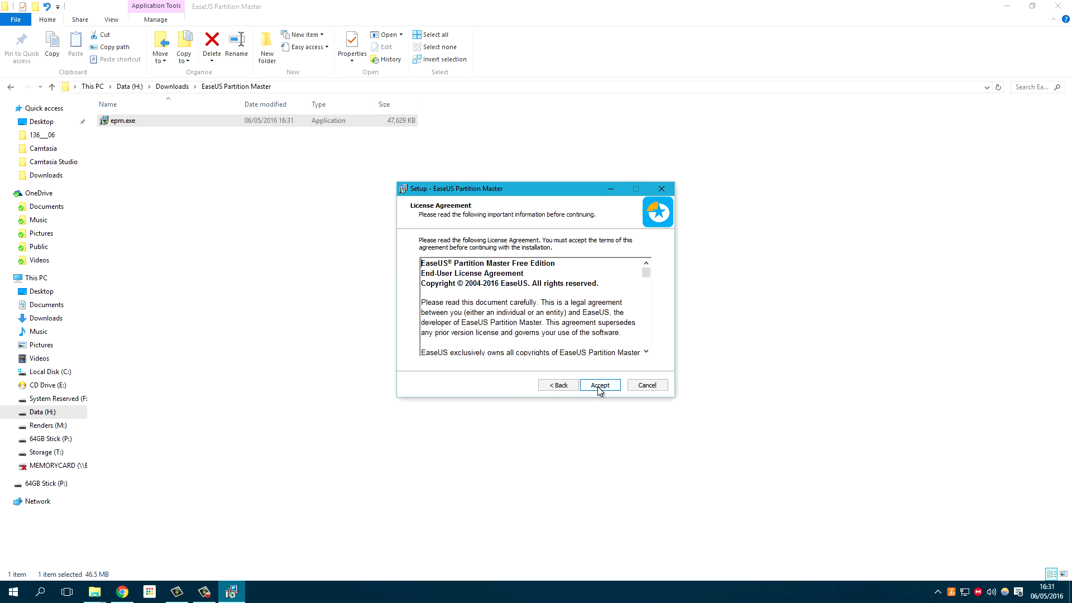
click(600, 385)
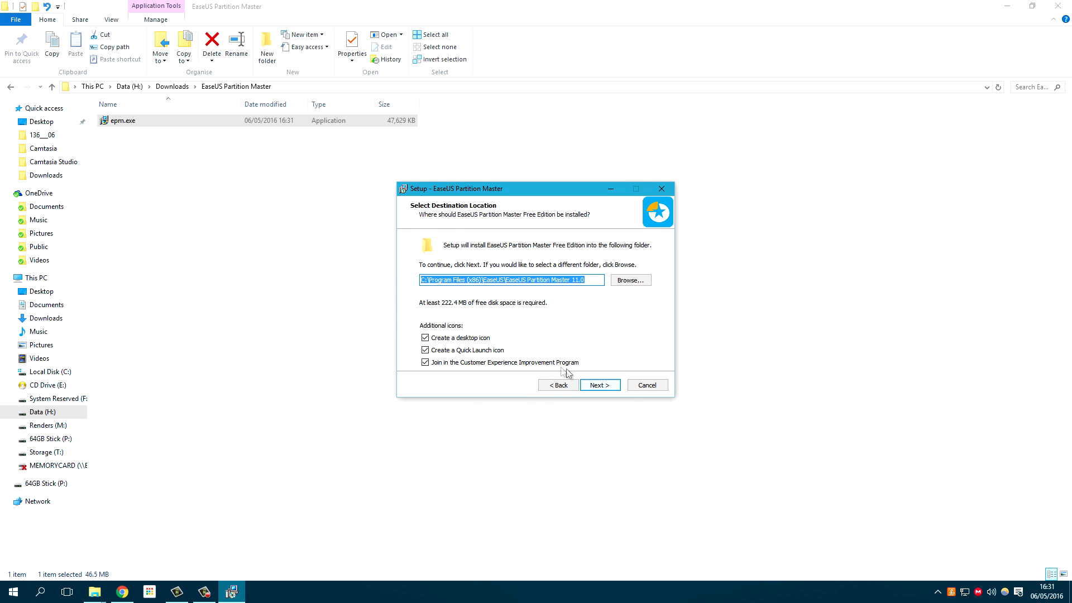
click(598, 385)
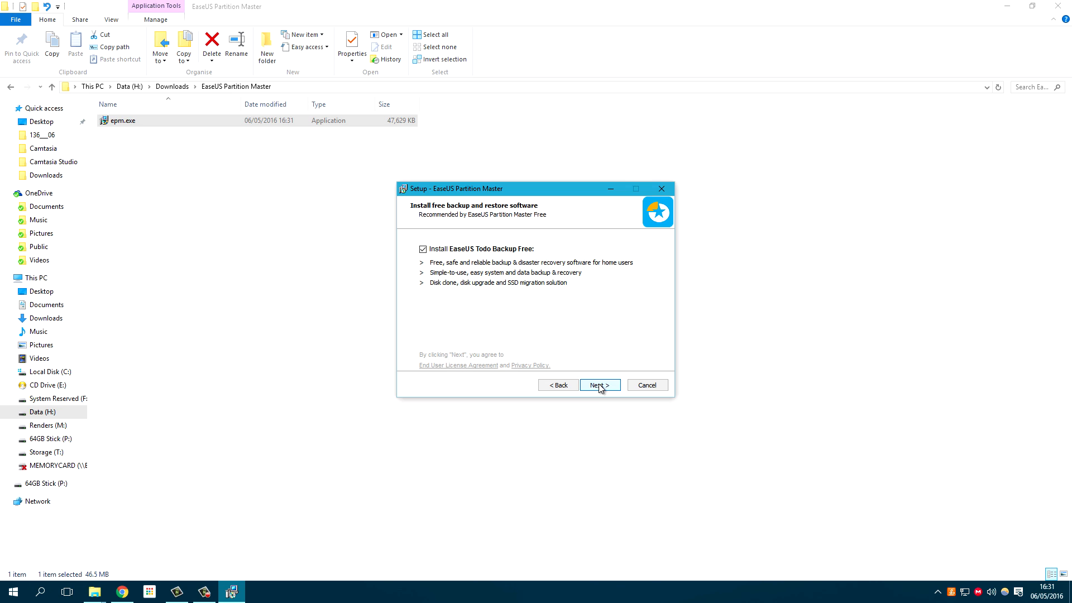
Decline the bundled Todo Backup Free, install Partition Master and finish setup
click(422, 249)
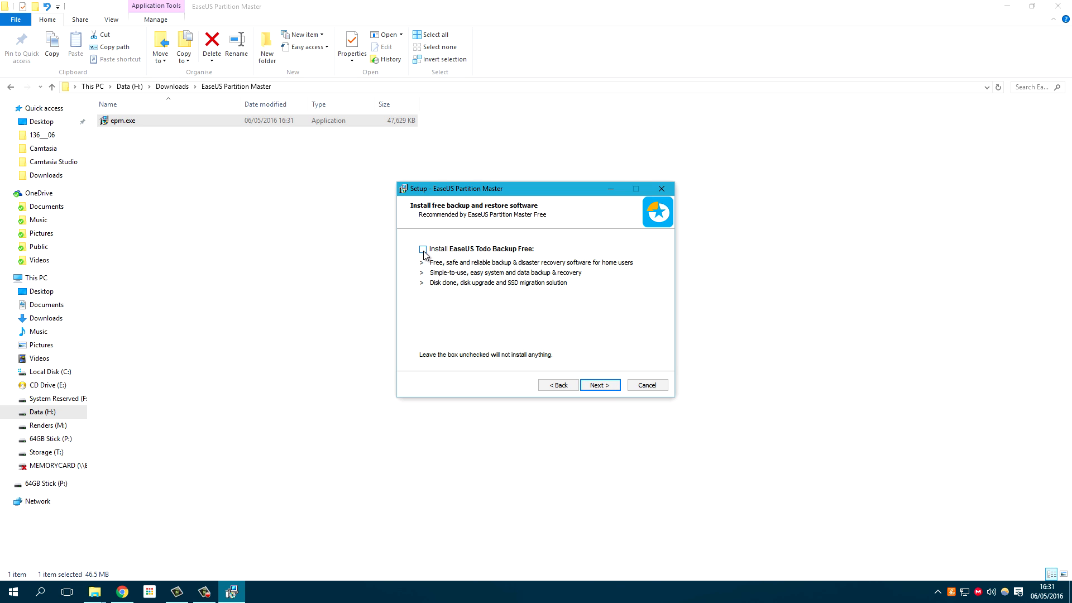
click(599, 384)
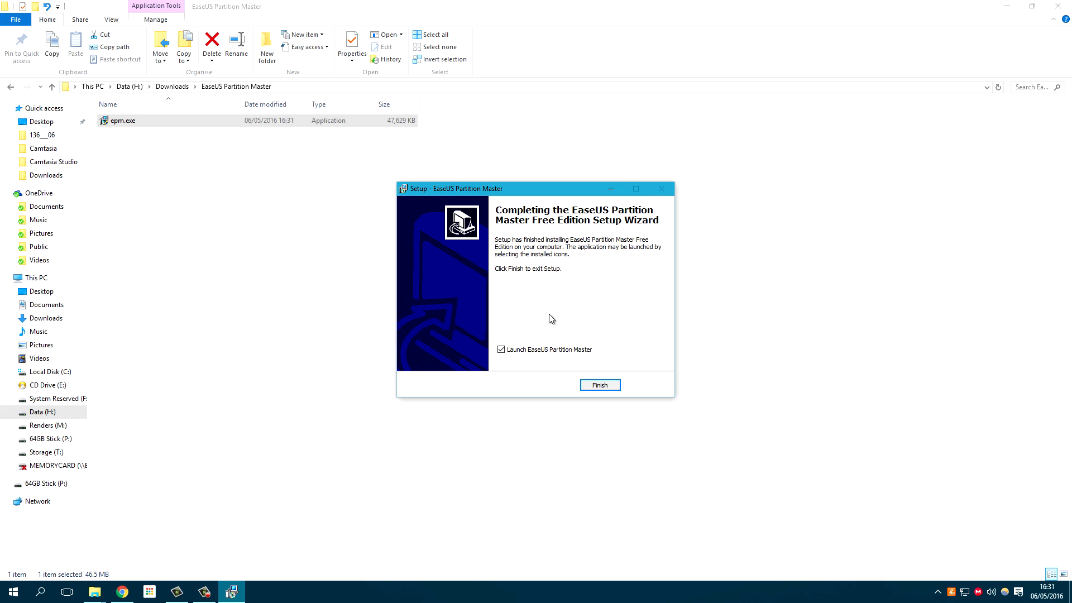
mouse_move(542, 361)
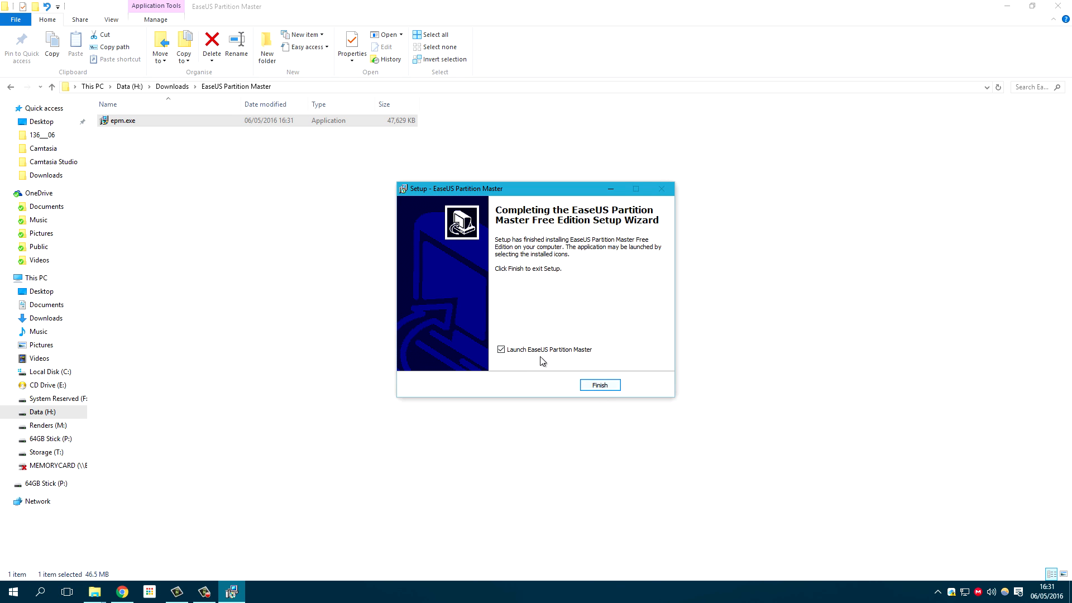
click(599, 384)
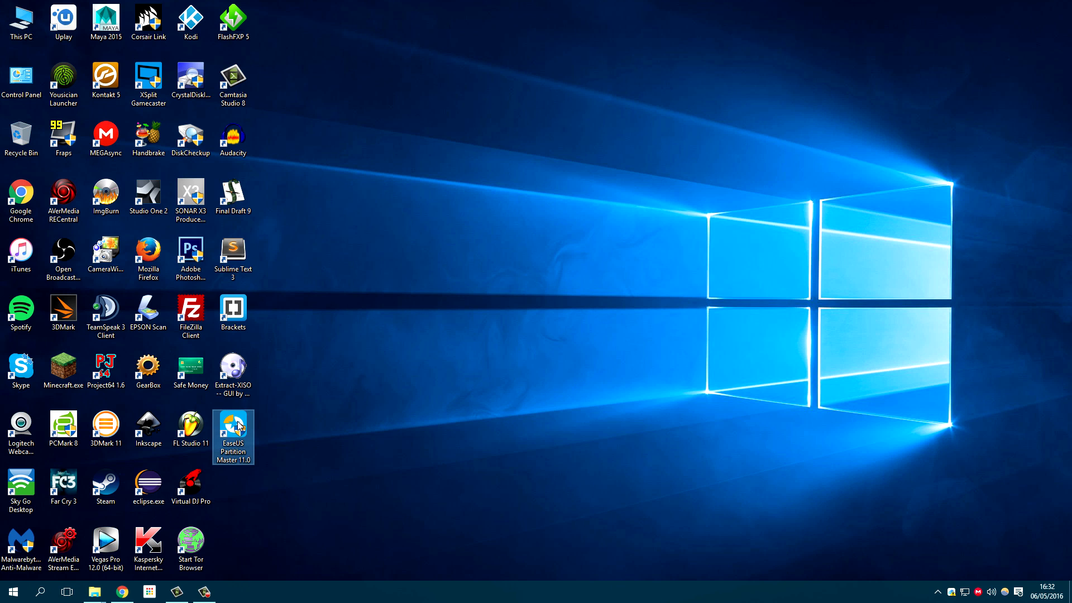
Launch EaseUS Partition Master 11.0 from its desktop shortcut to view the disk overview
double_click(232, 432)
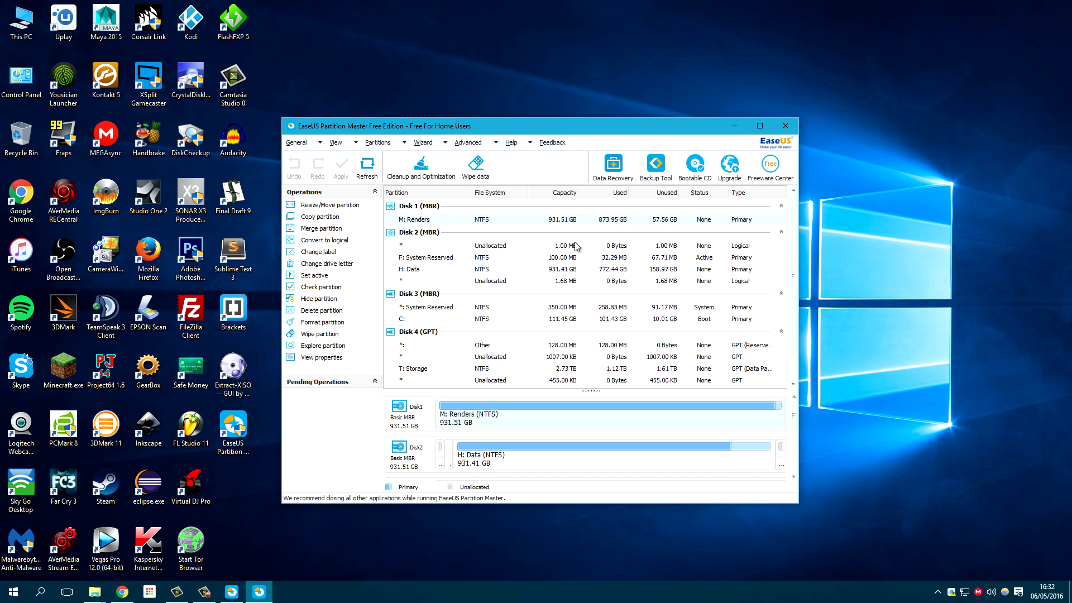
key(Win+G)
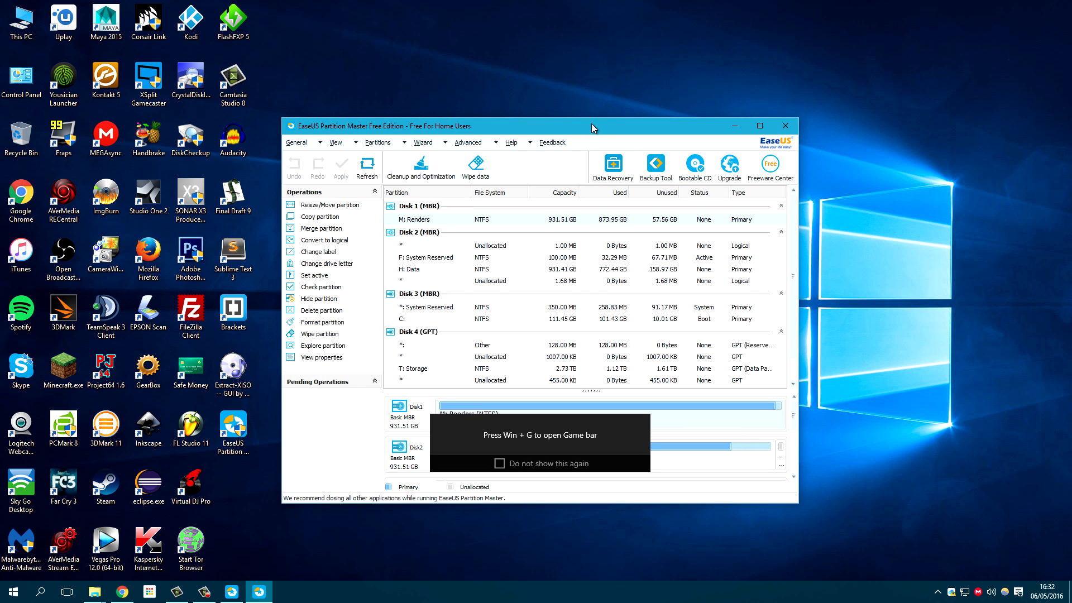
click(759, 126)
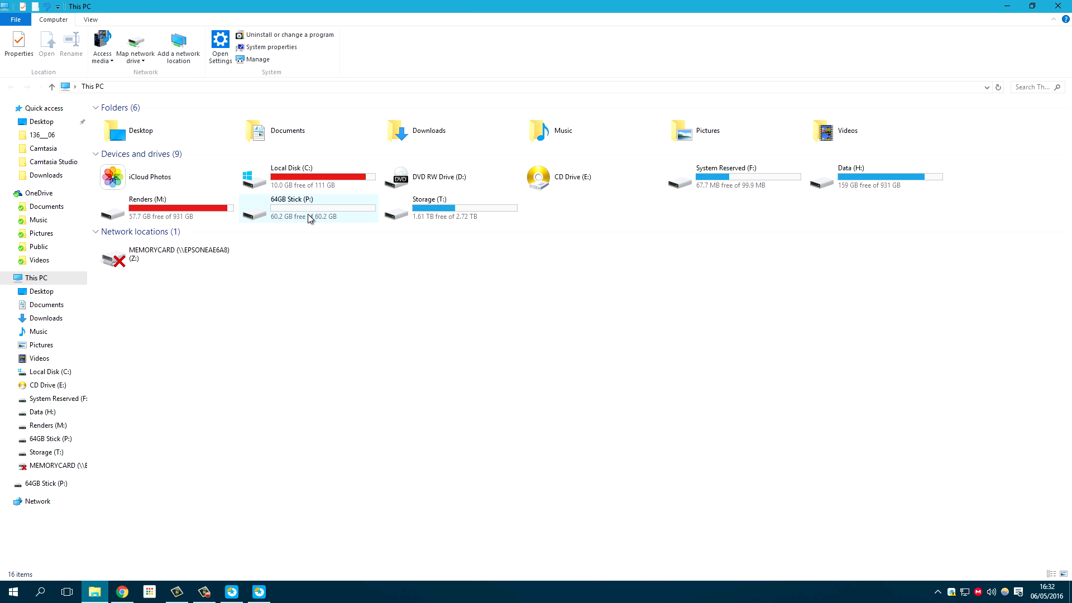
Inspect the 64GB Stick (P:) in This PC, then return to Partition Master
click(301, 205)
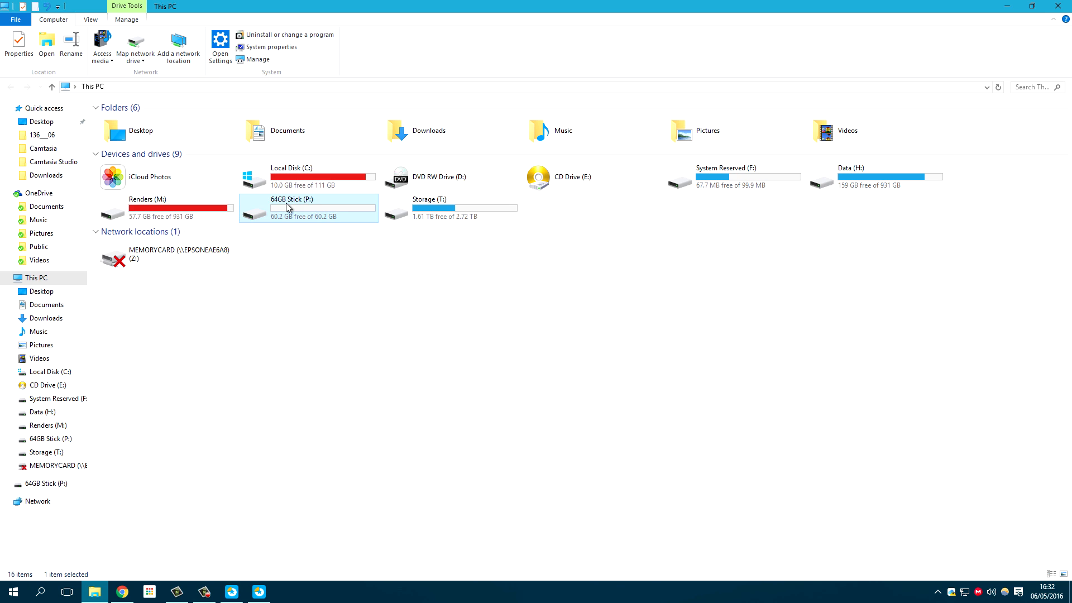
mouse_move(309, 207)
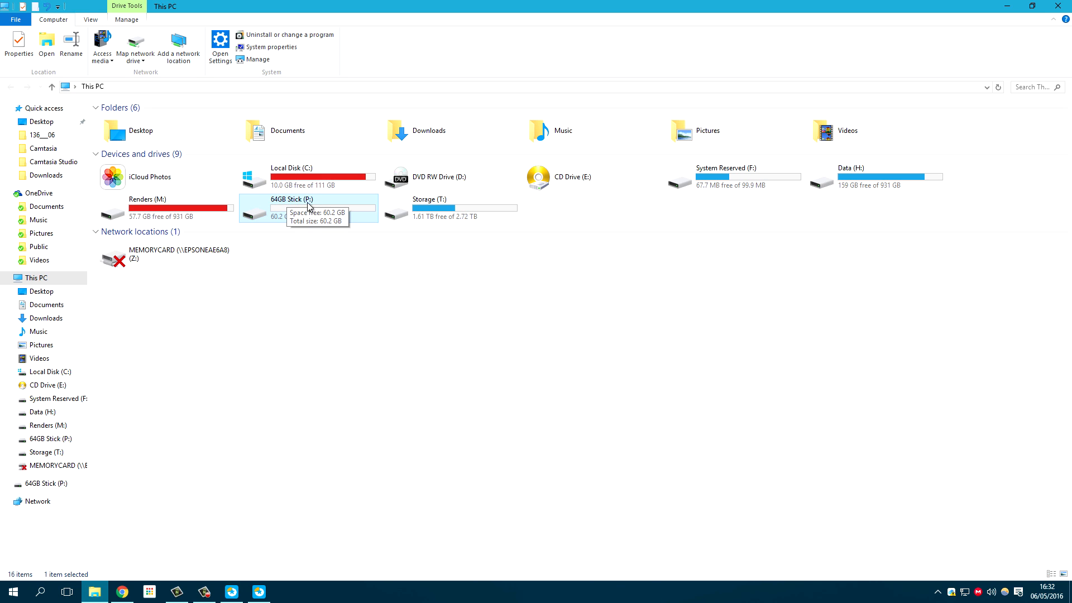
mouse_move(899, 126)
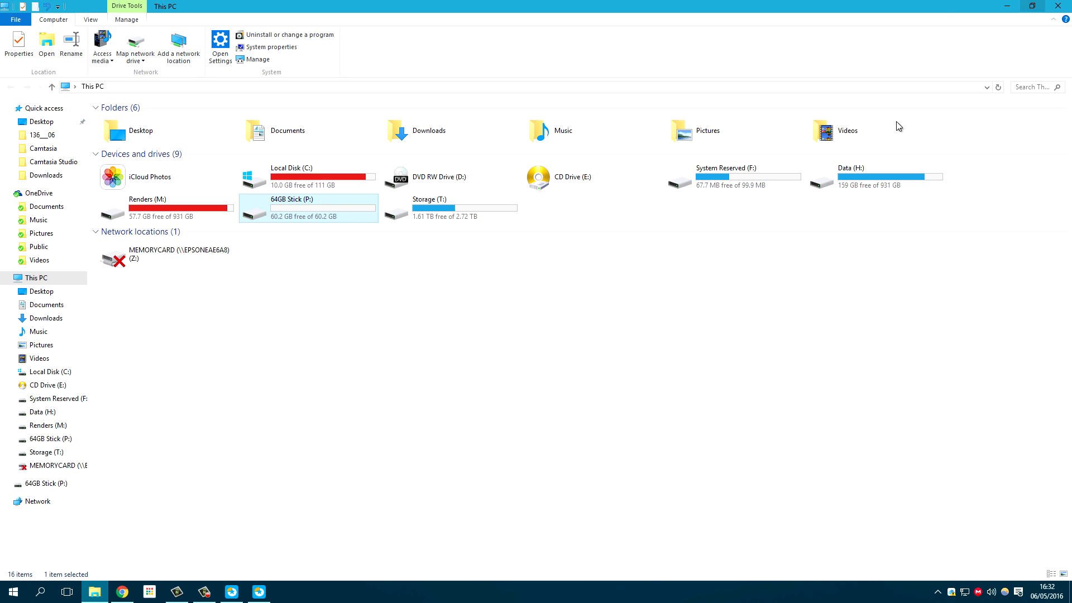
click(258, 592)
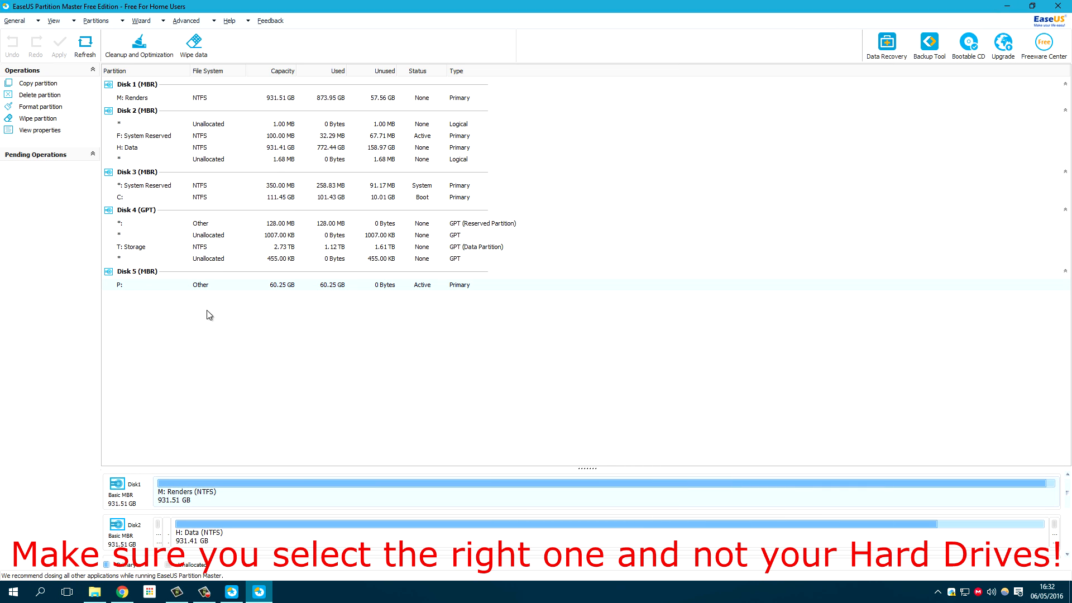
mouse_move(157, 290)
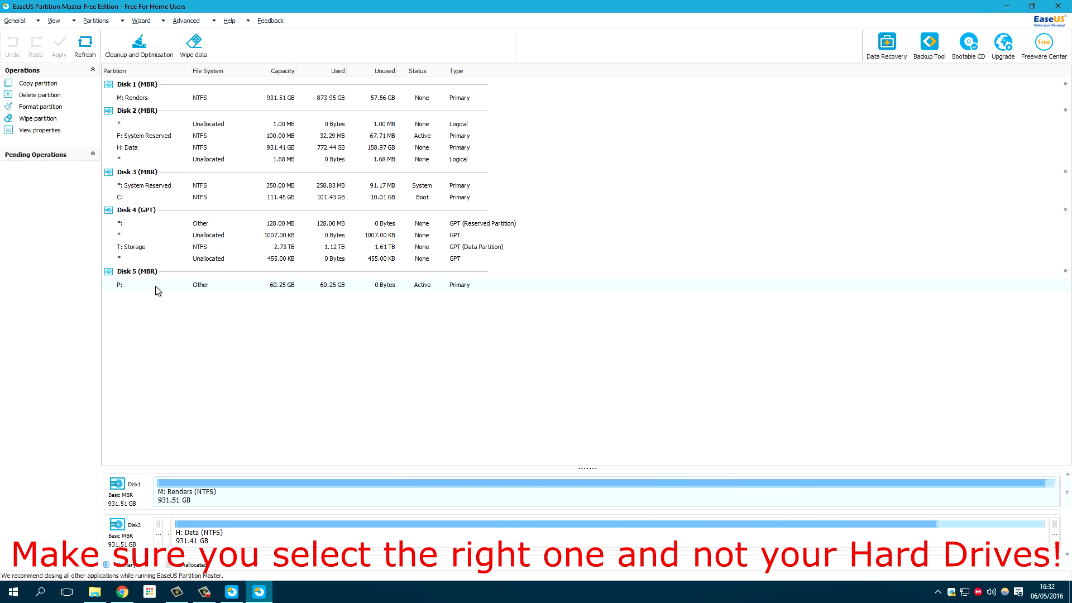
mouse_move(203, 290)
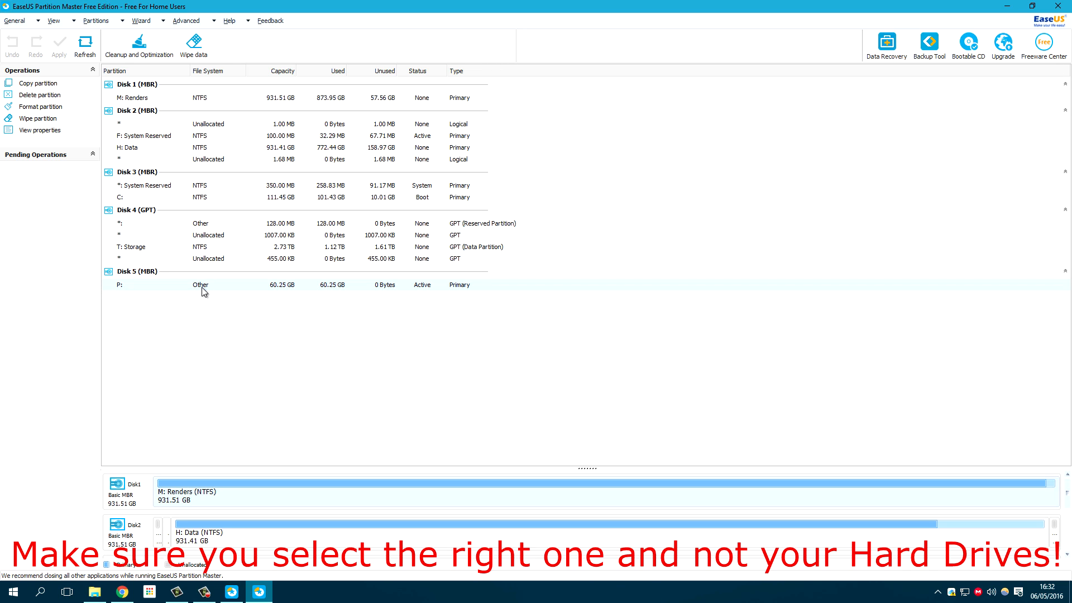
Choose Format partition for partition P: under Disk 5
right_click(200, 285)
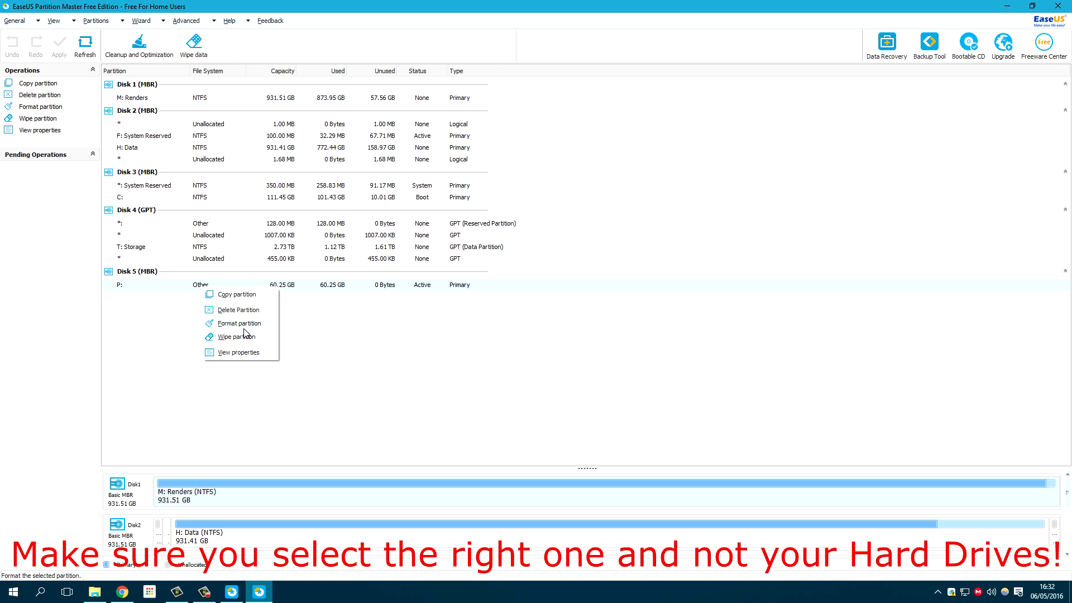
click(240, 323)
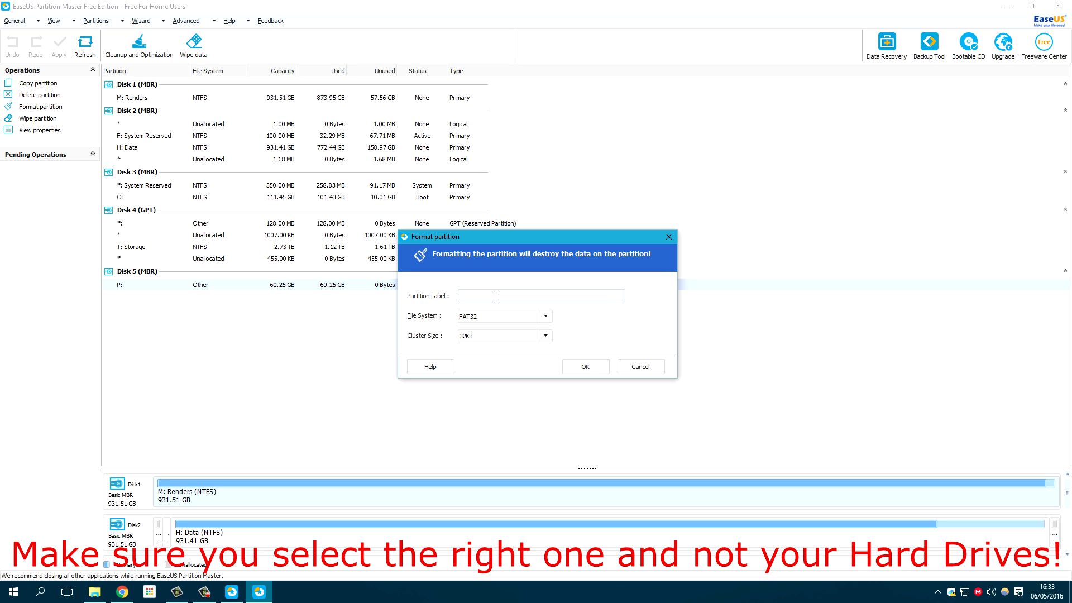
Label the partition Films&TV, keep FAT32, set 64KB clusters and confirm
text(Films&TV)
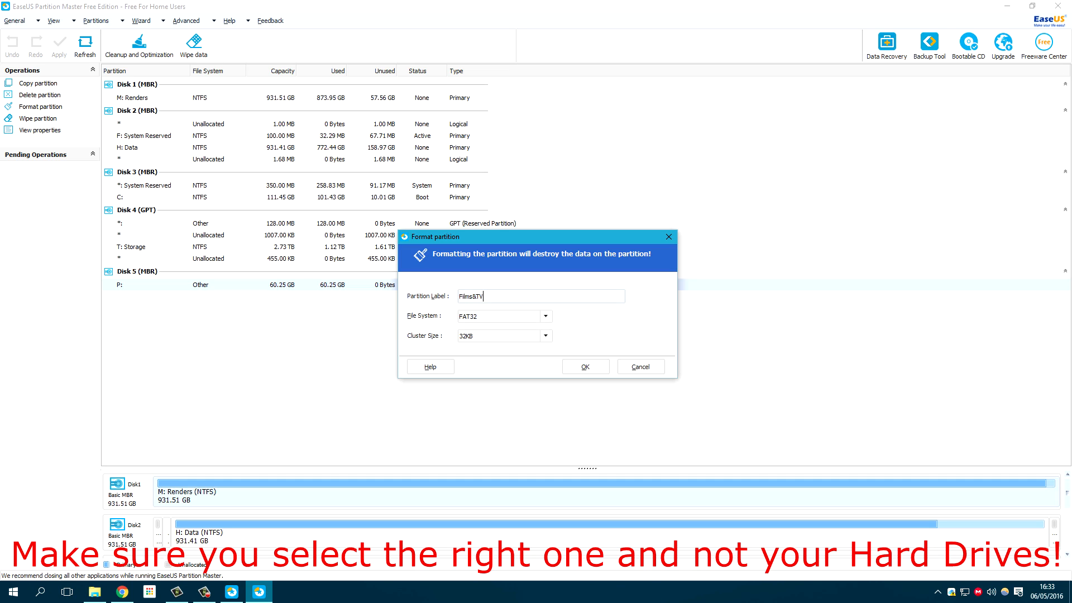
mouse_move(541, 324)
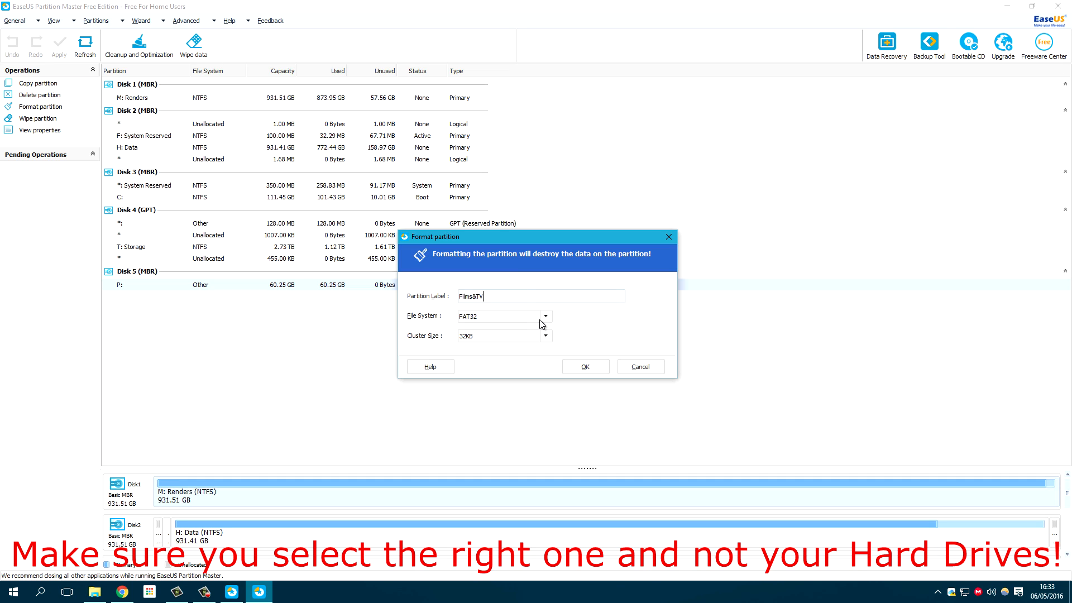
click(544, 316)
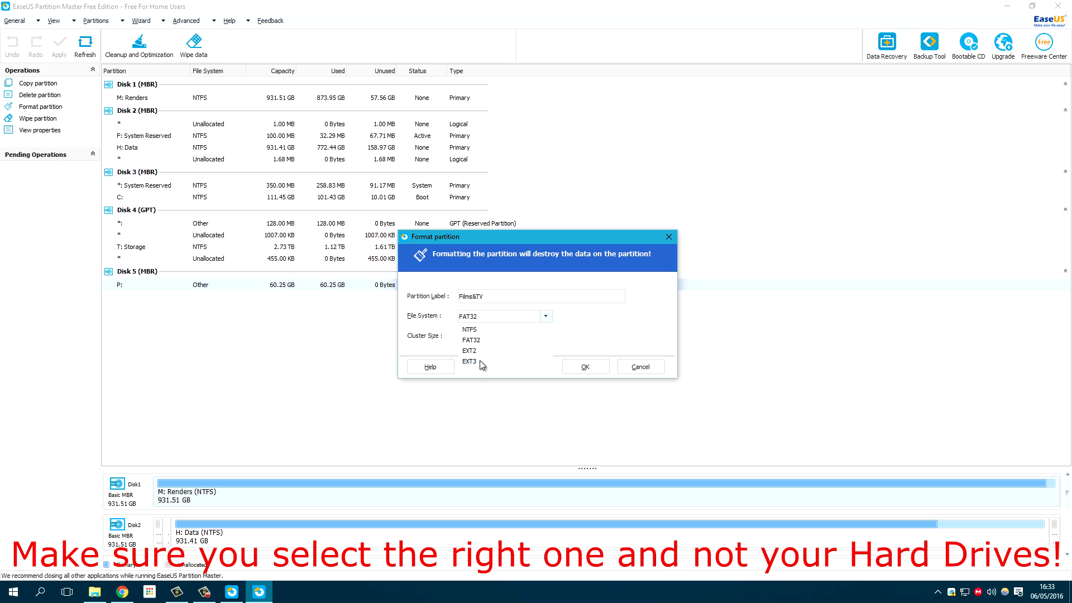
mouse_move(487, 345)
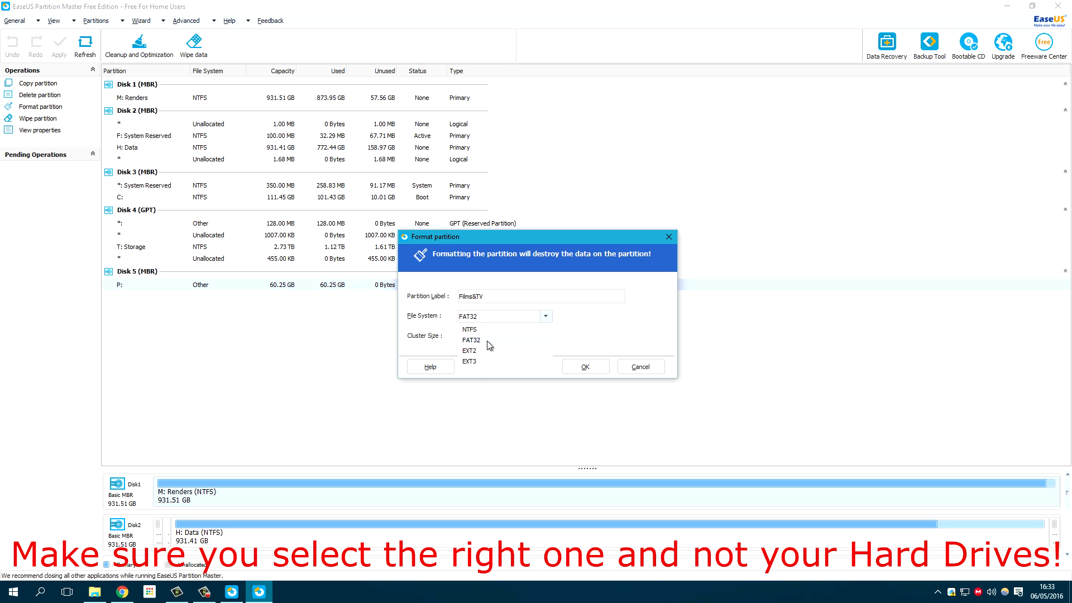
mouse_move(483, 344)
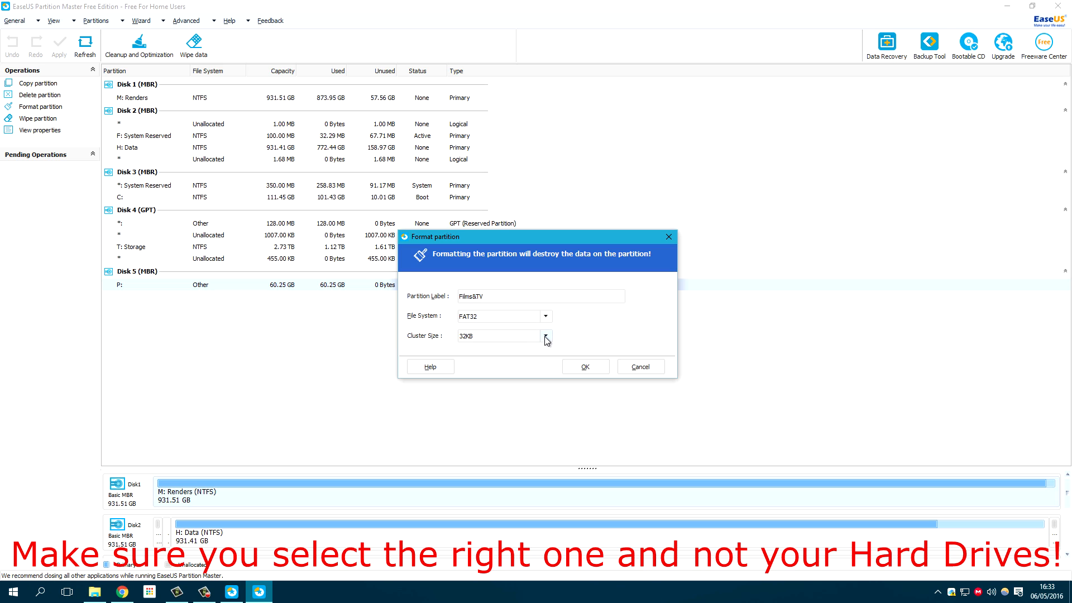
click(545, 336)
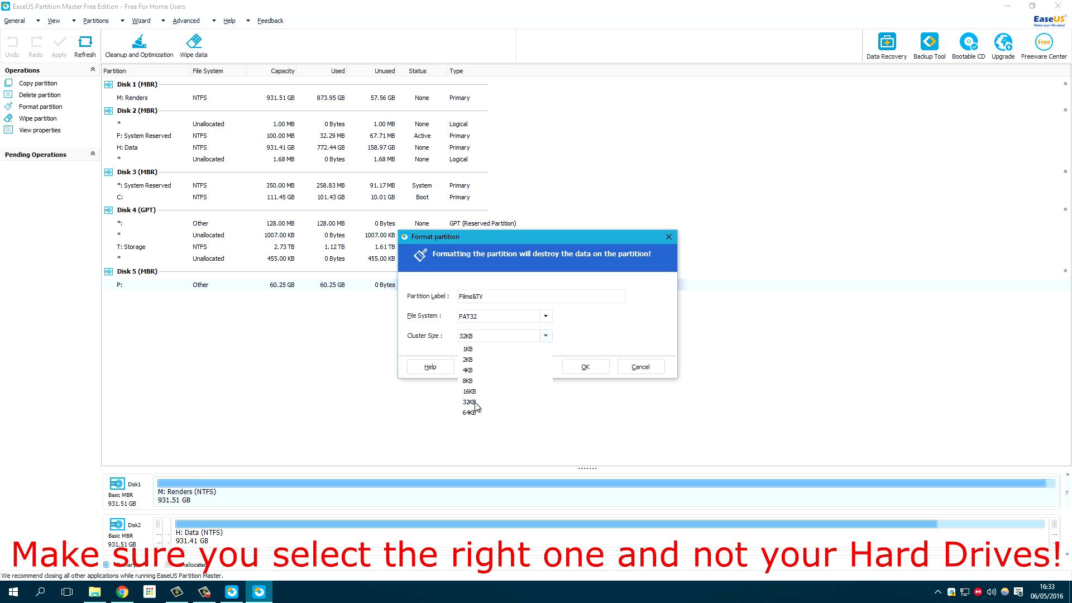
click(468, 412)
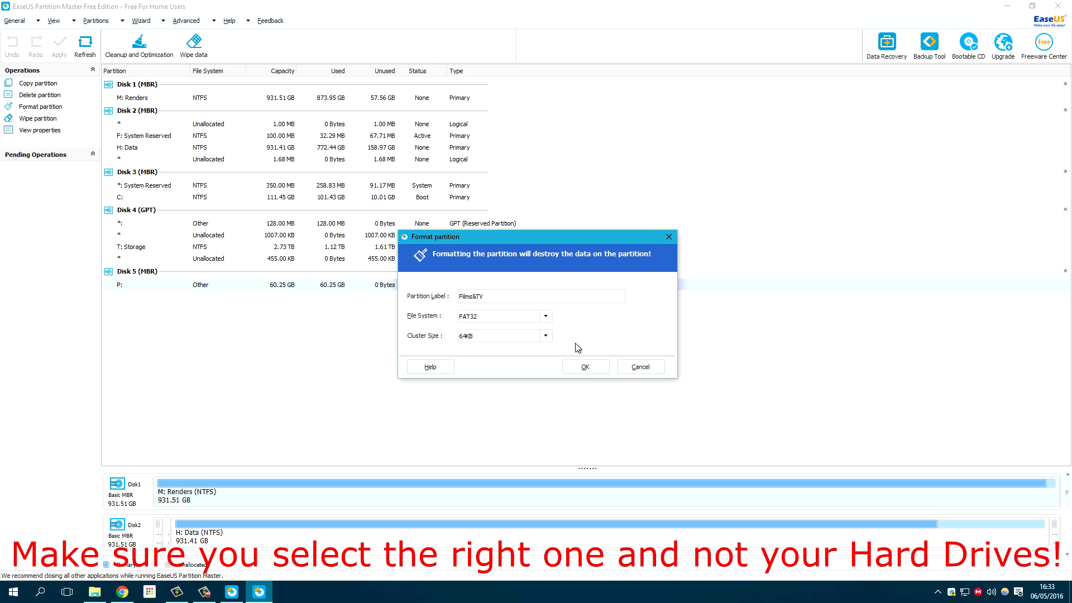
mouse_move(595, 236)
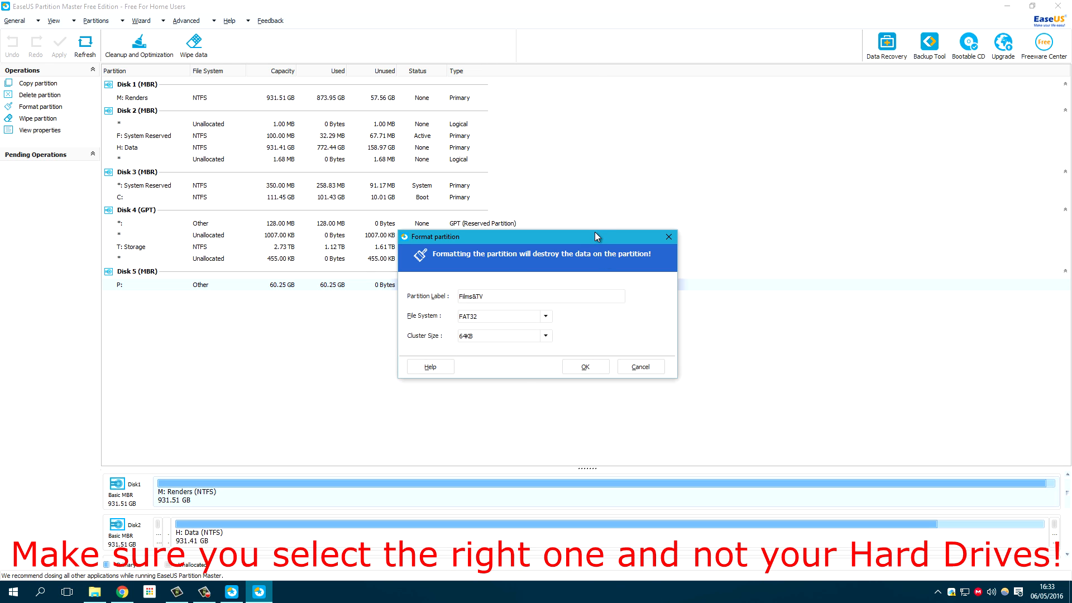
click(584, 366)
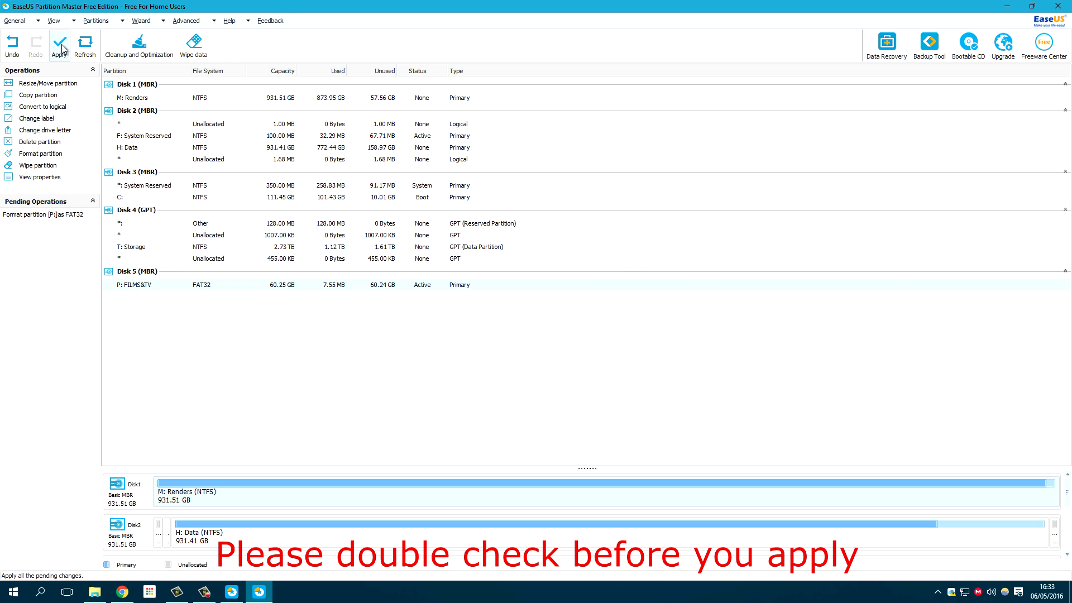
Apply the pending FAT32 format of P: and acknowledge its successful completion
click(59, 43)
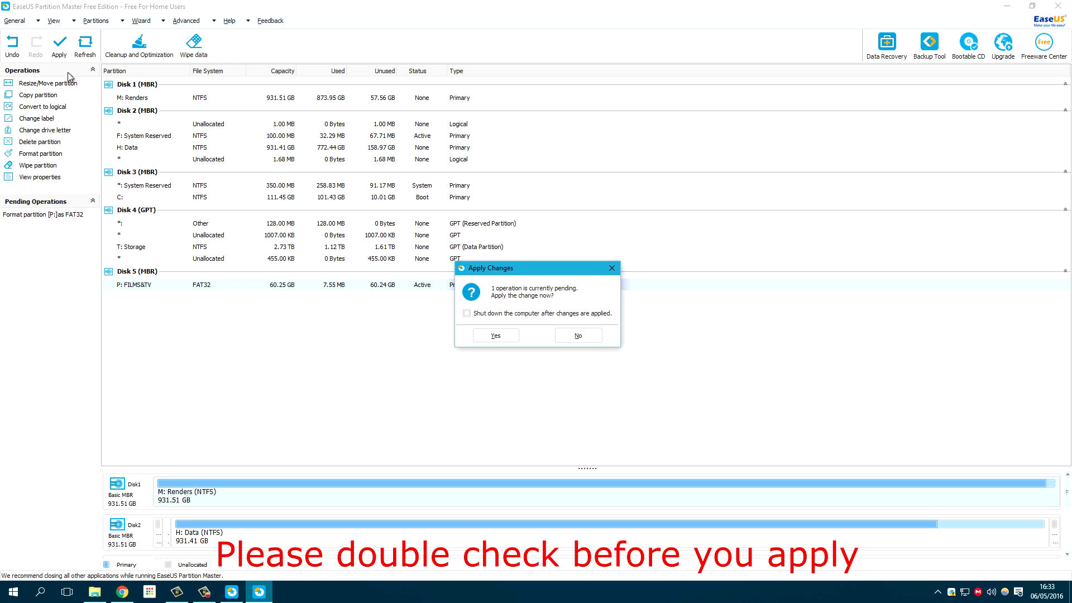
mouse_move(572, 313)
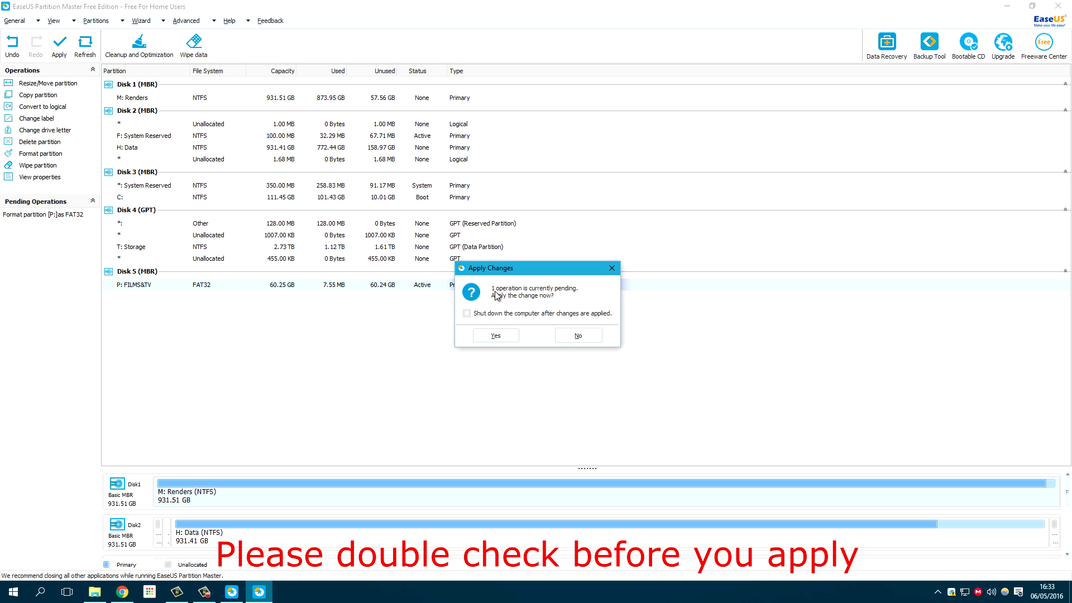
click(495, 335)
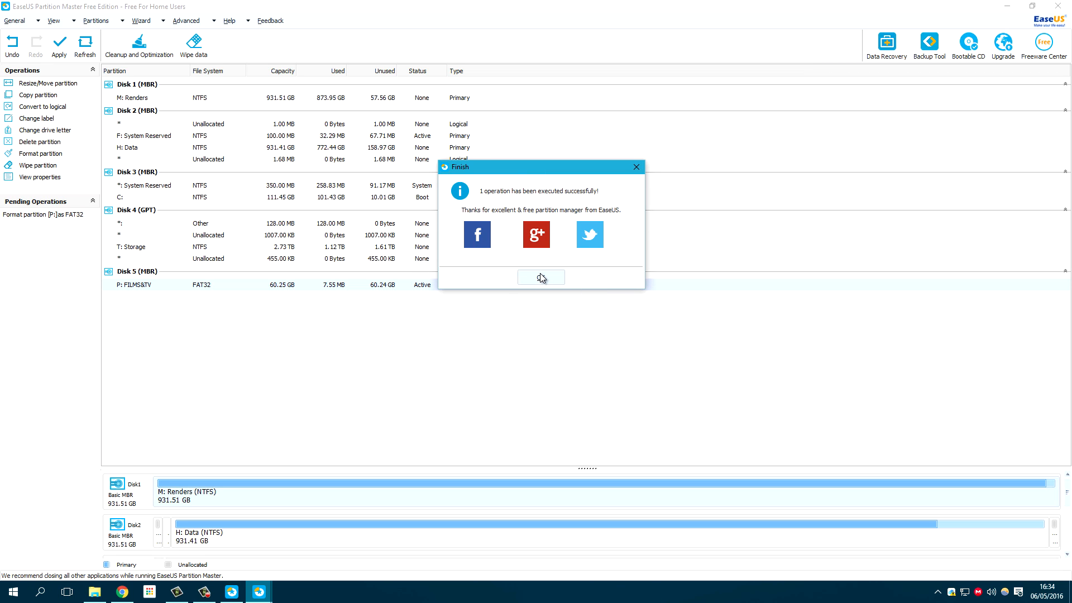
click(541, 278)
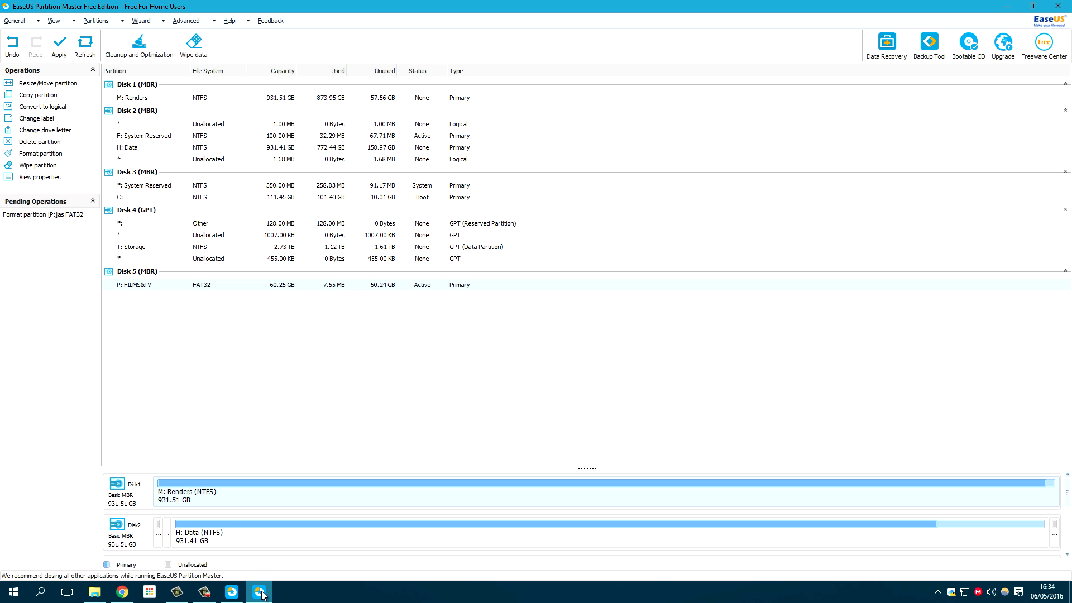
Close Partition Master and check FILMS&TV (P:) in File Explorer's This PC
click(258, 592)
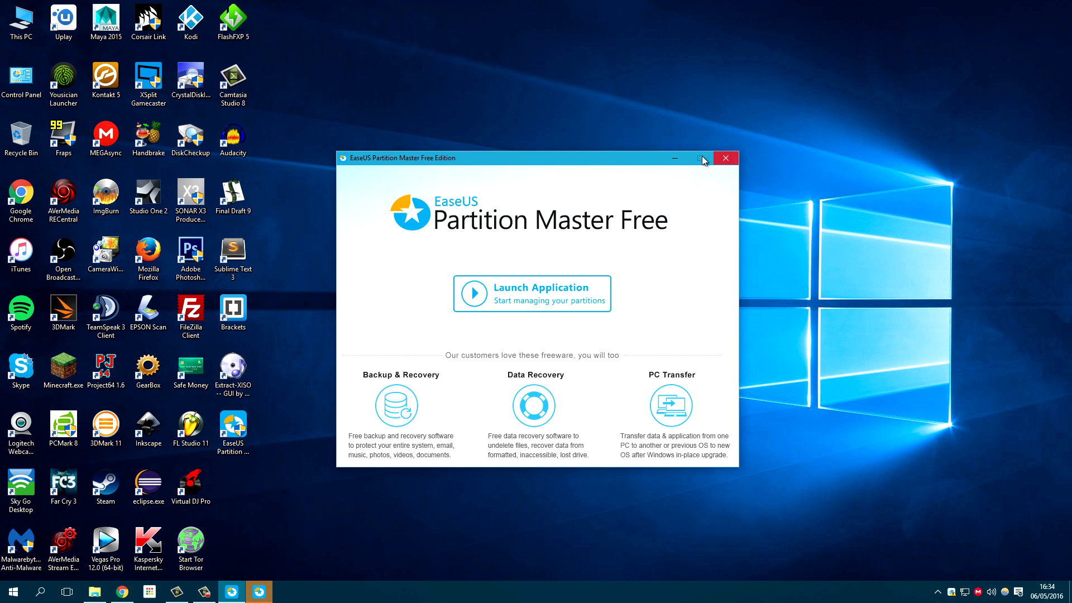
click(726, 157)
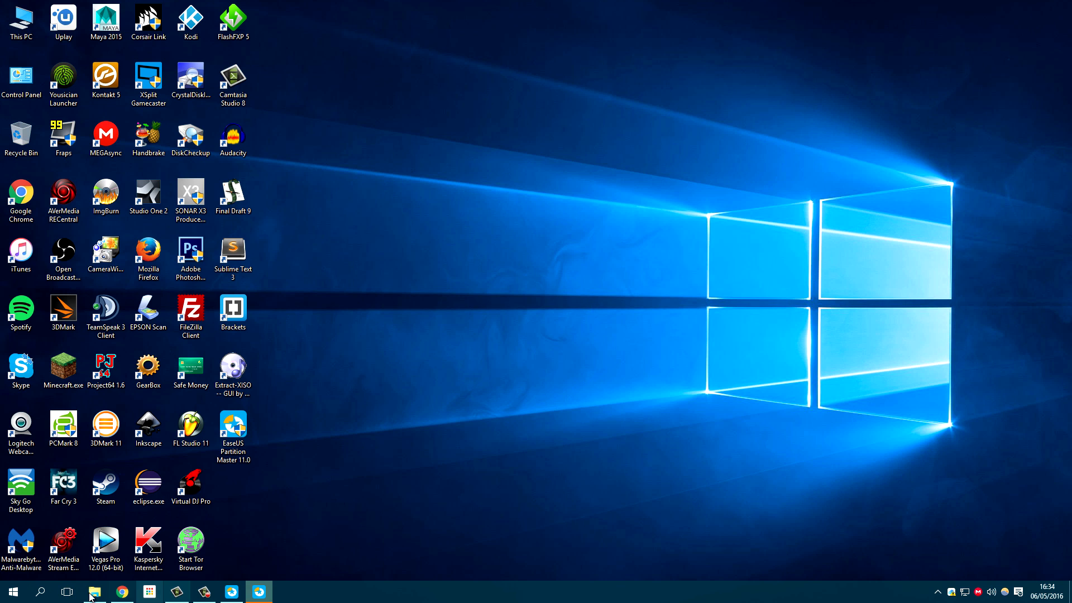
click(94, 592)
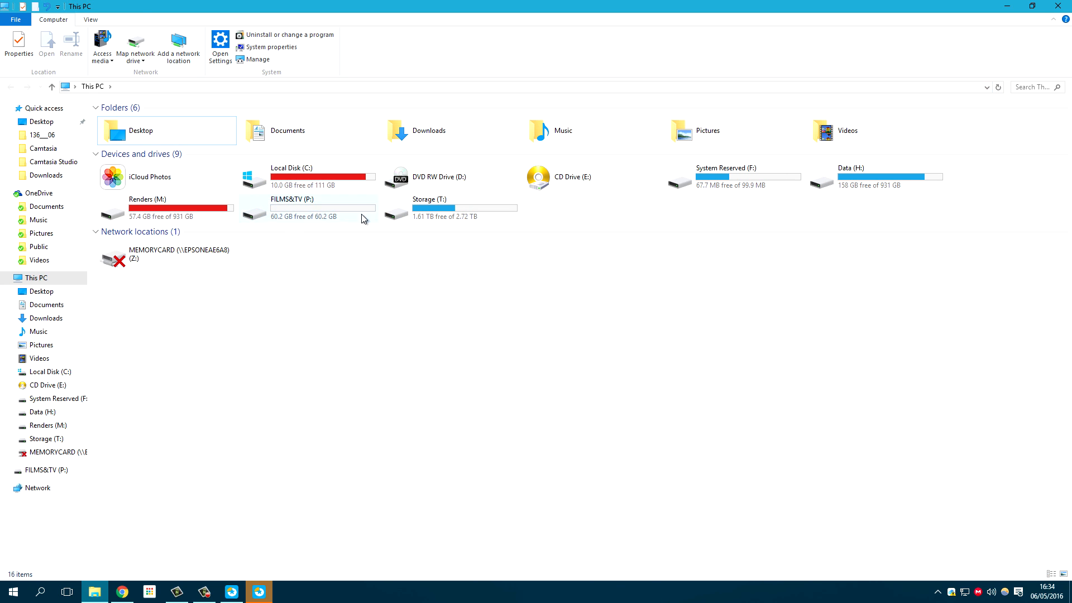
click(308, 208)
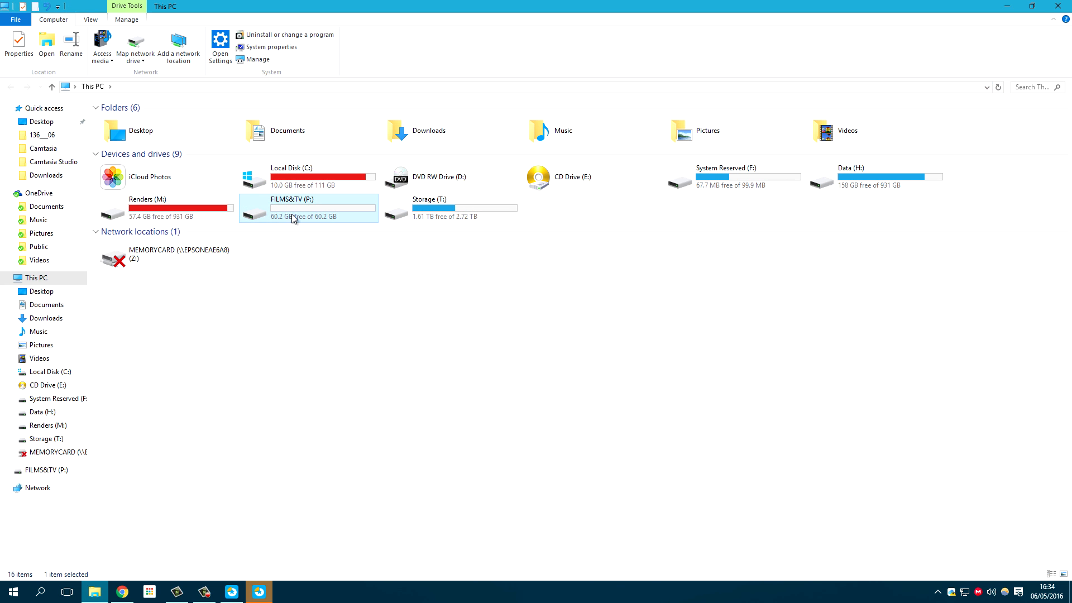
click(19, 44)
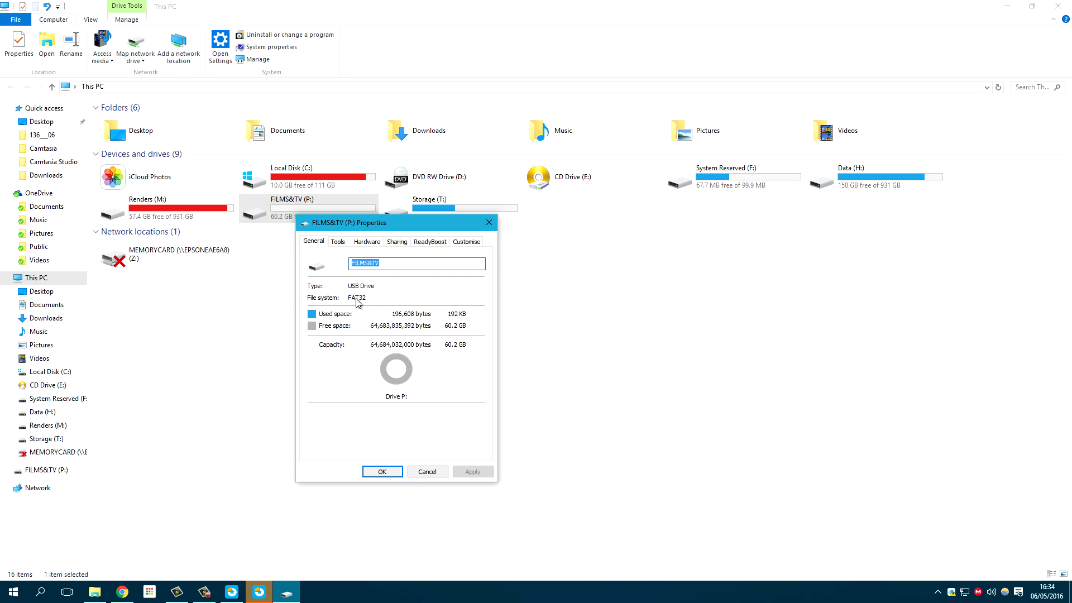
click(382, 471)
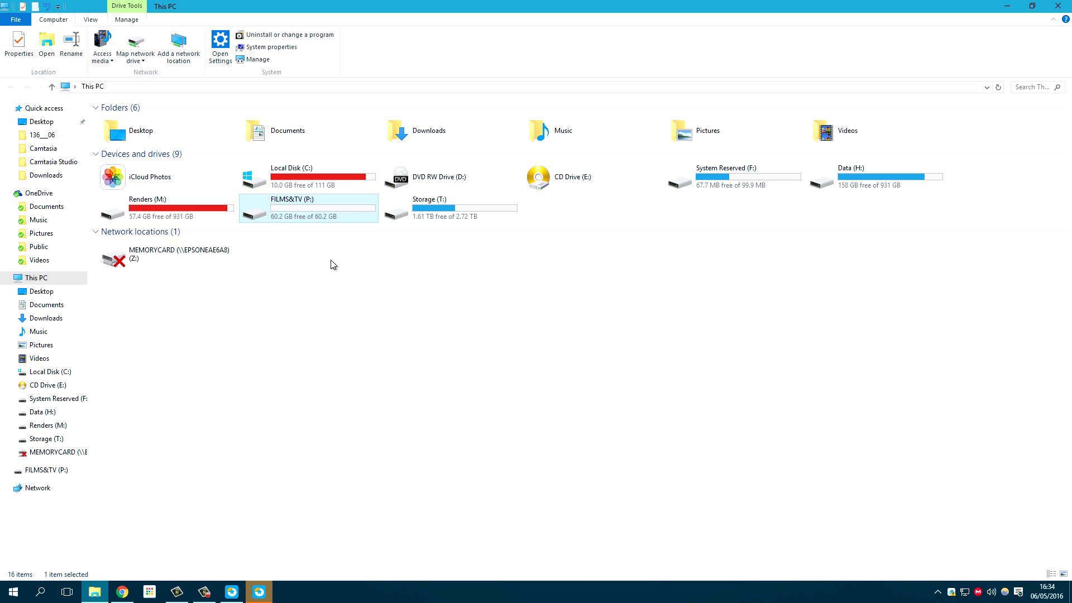
double_click(293, 208)
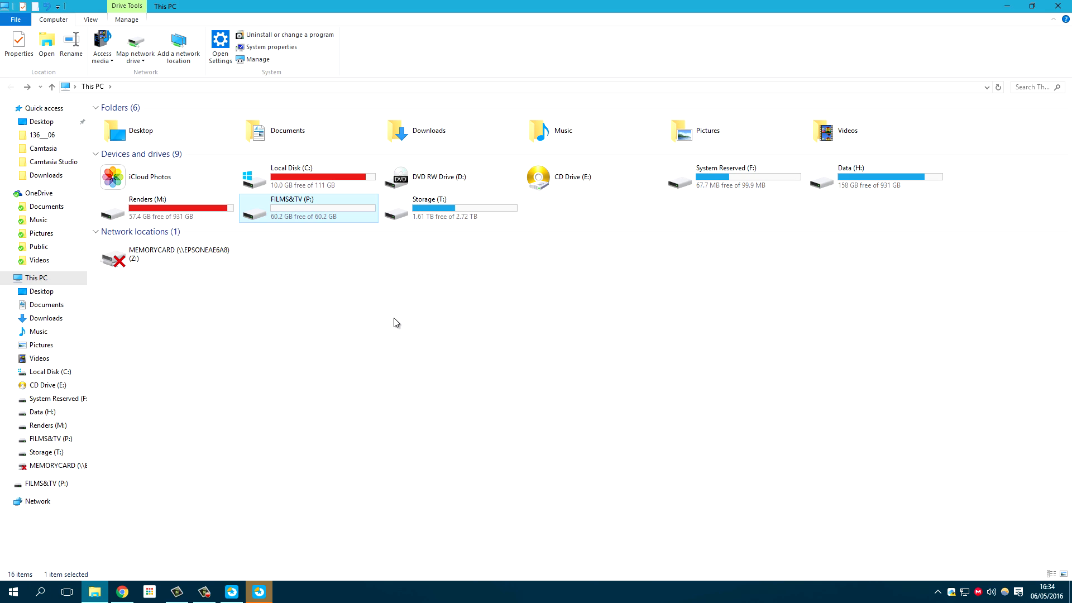
click(393, 318)
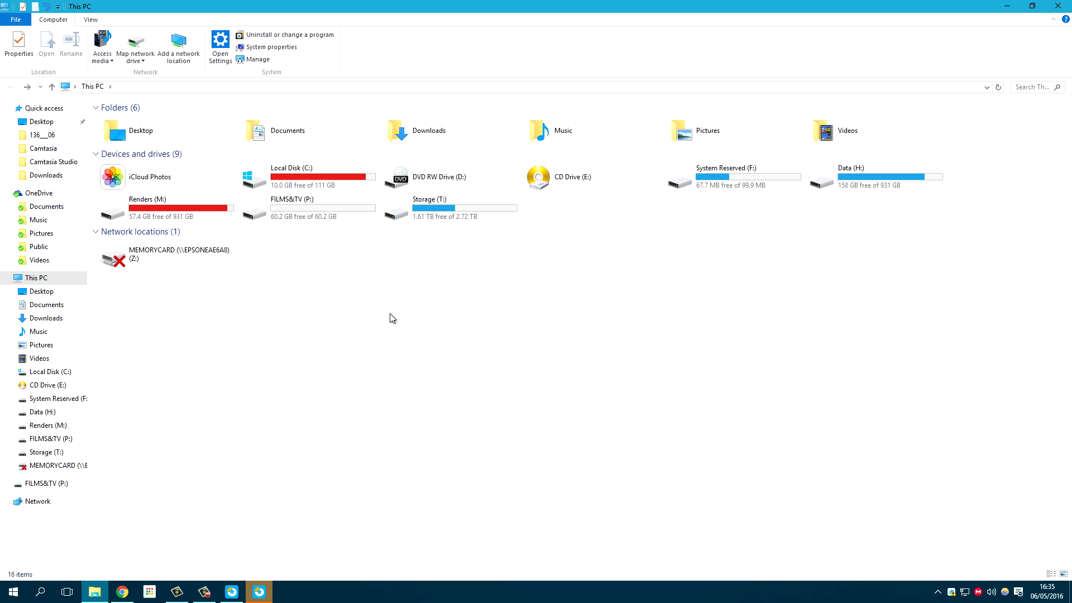